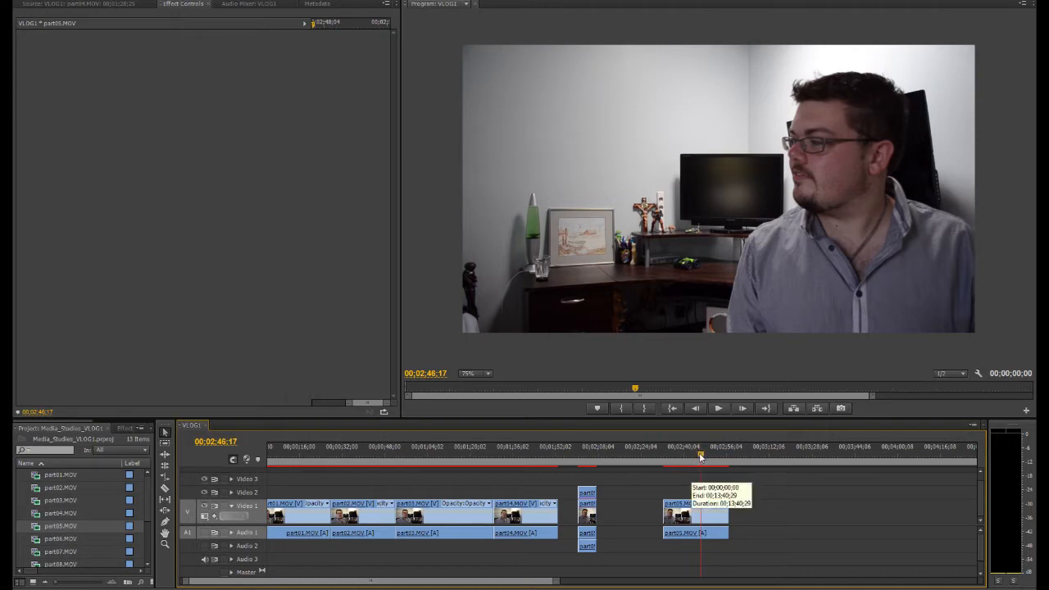
Scrub through the last webcam clip to find the cut point and razor it at that frame
click(680, 456)
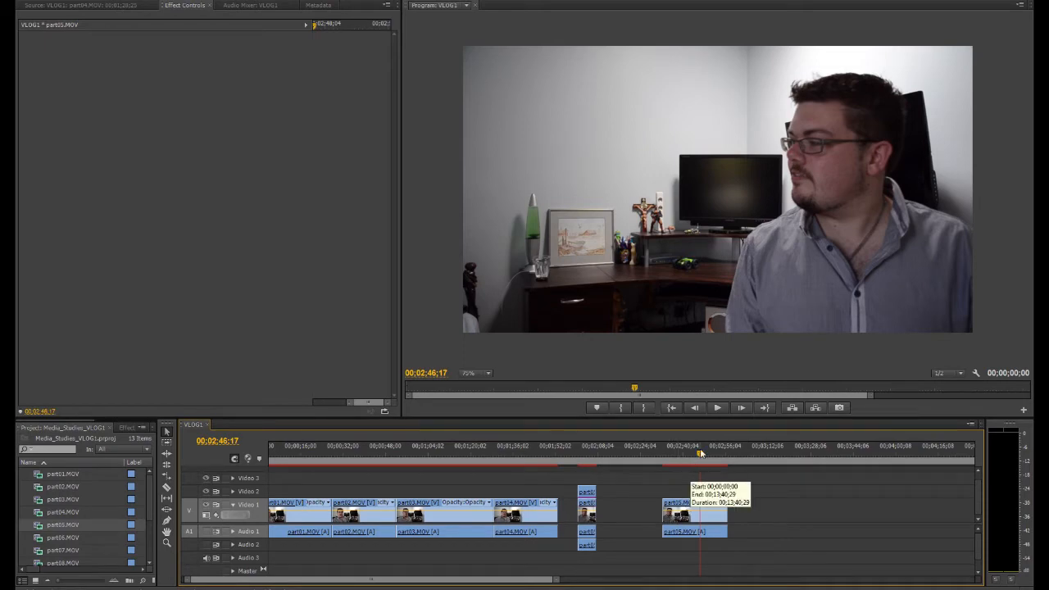
click(675, 456)
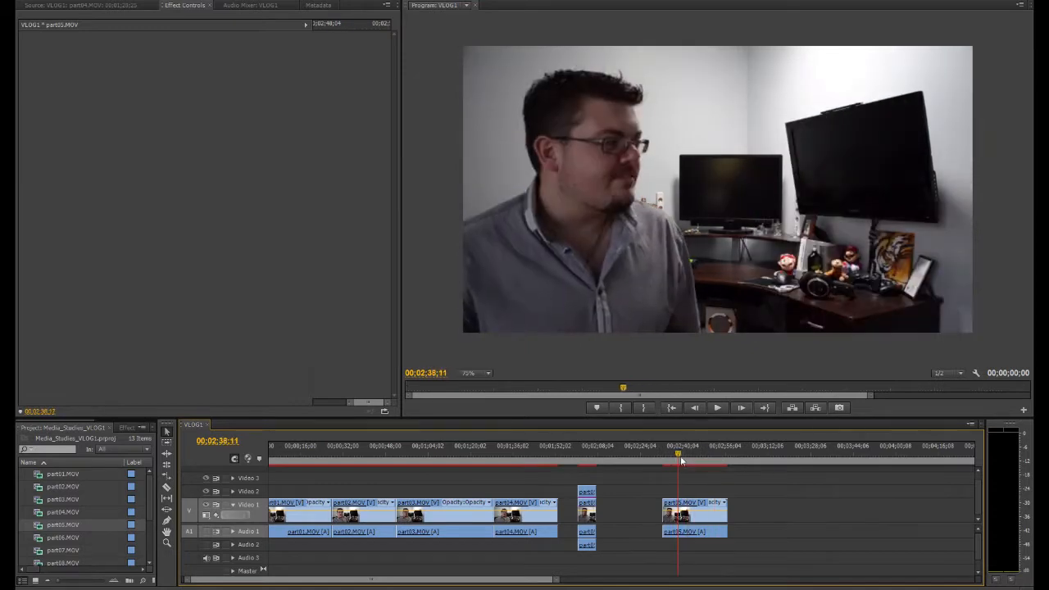
click(681, 452)
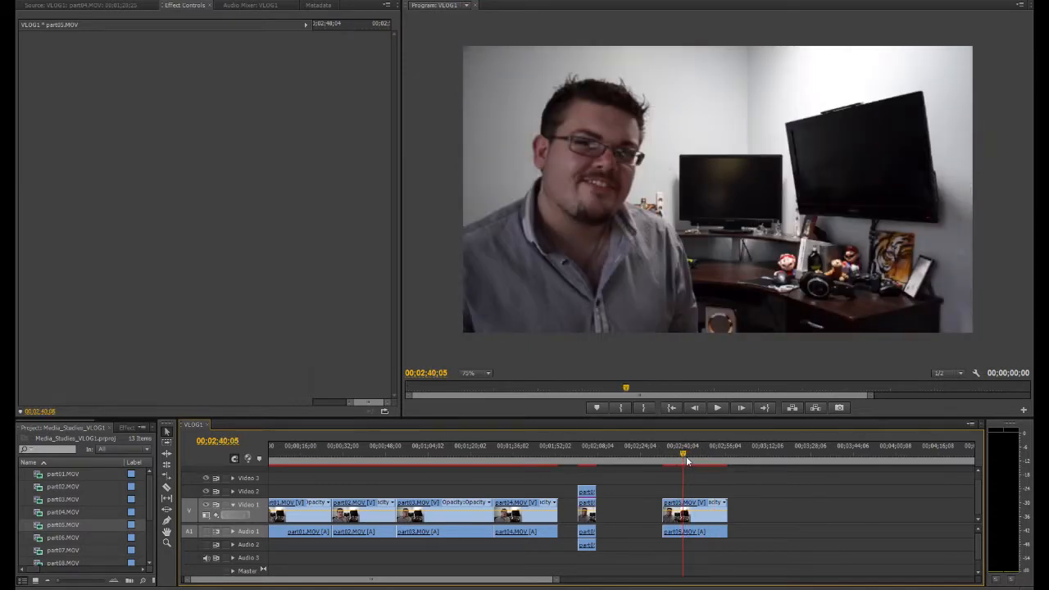
click(697, 452)
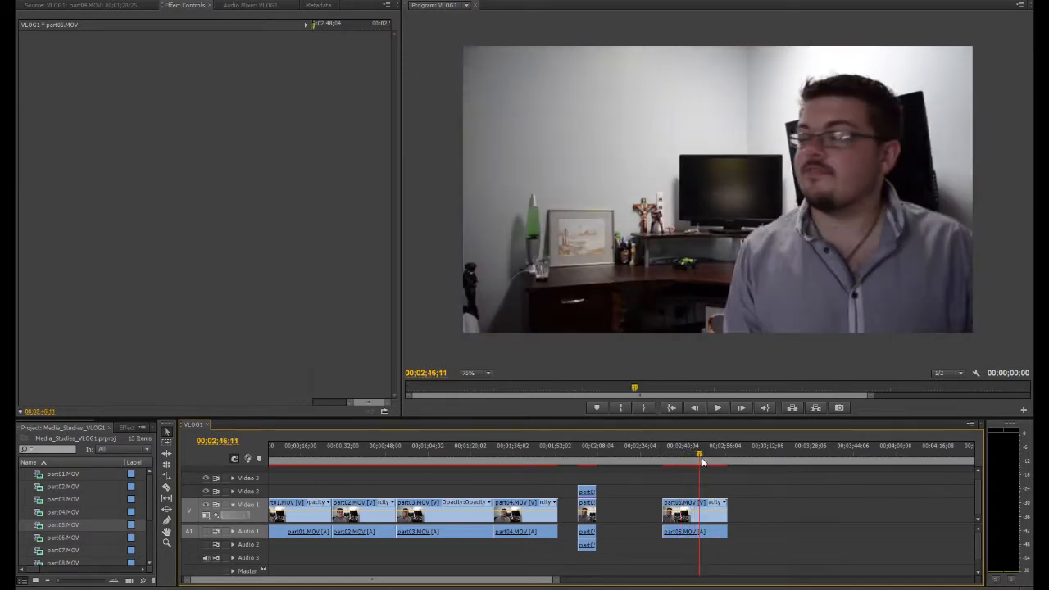
click(705, 462)
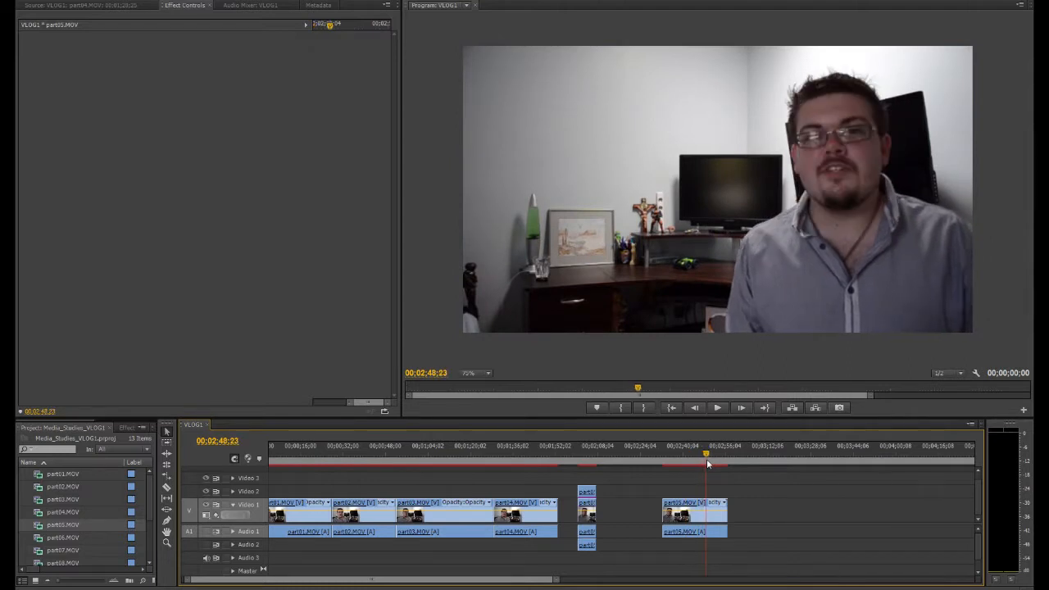
click(676, 457)
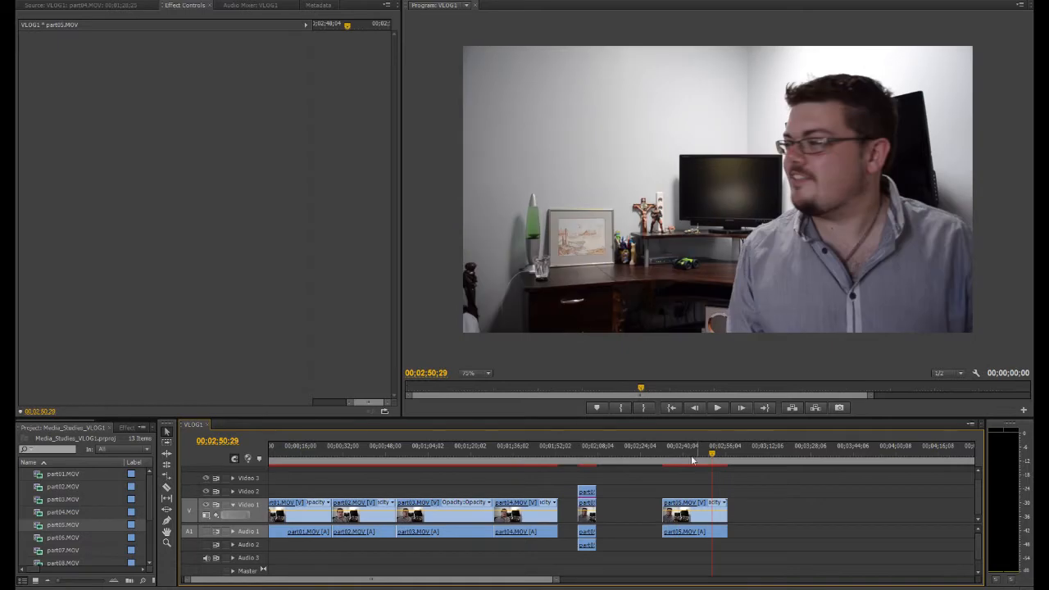
click(674, 455)
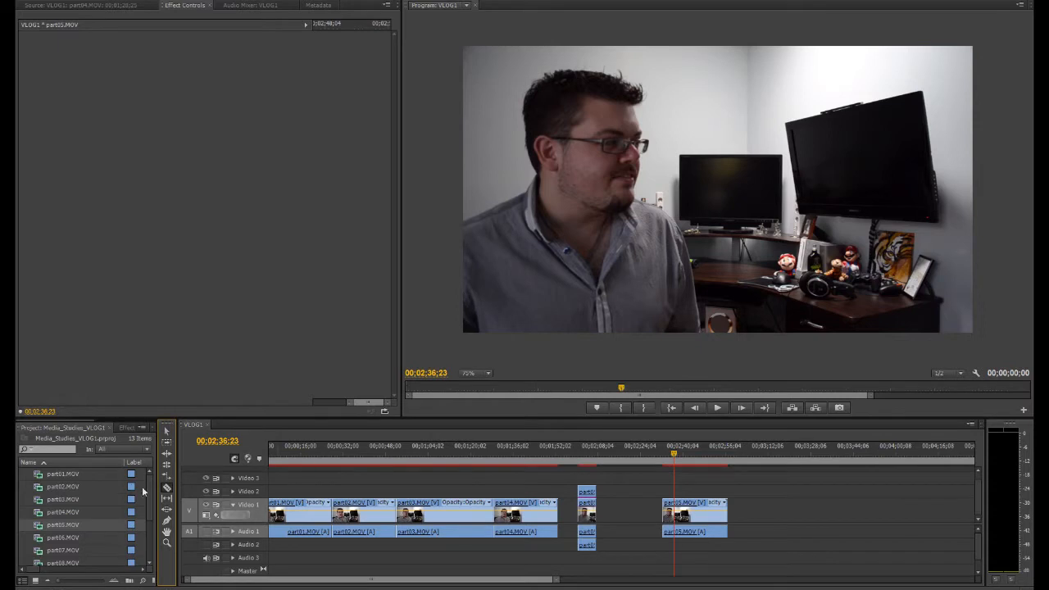
mouse_move(500, 455)
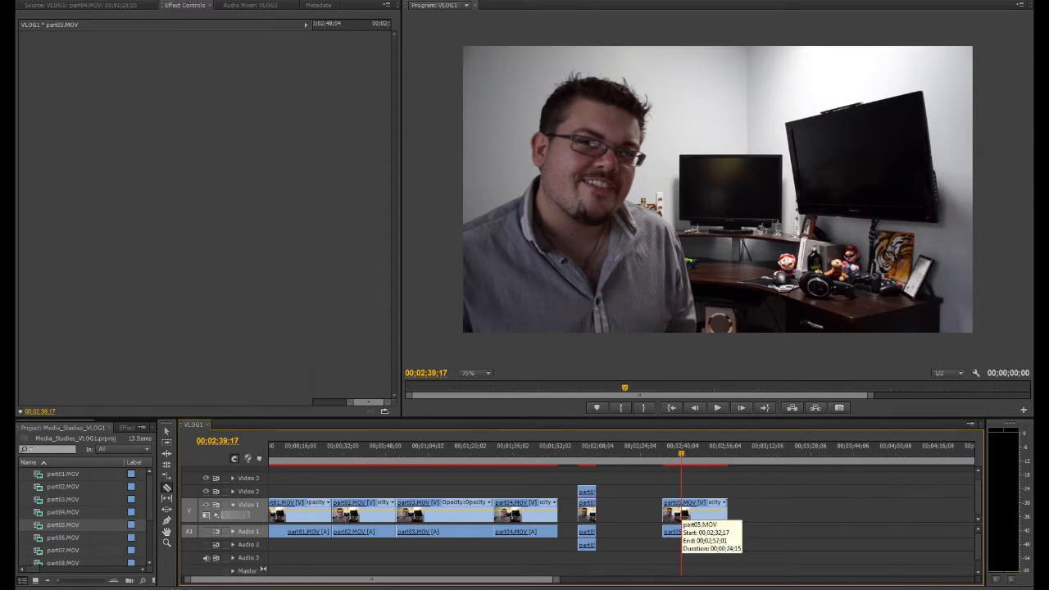
mouse_move(673, 426)
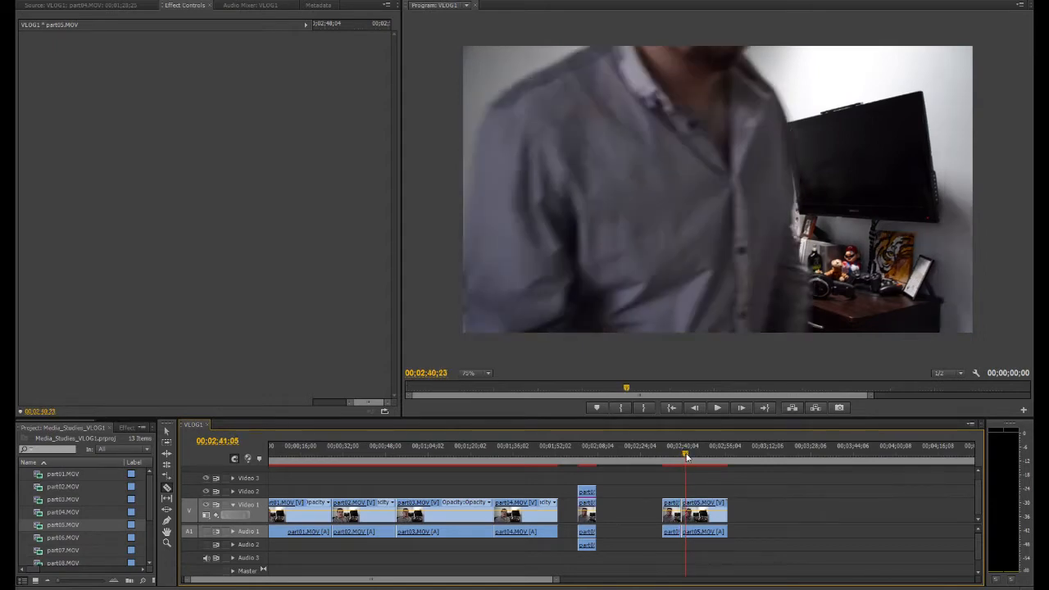
click(697, 457)
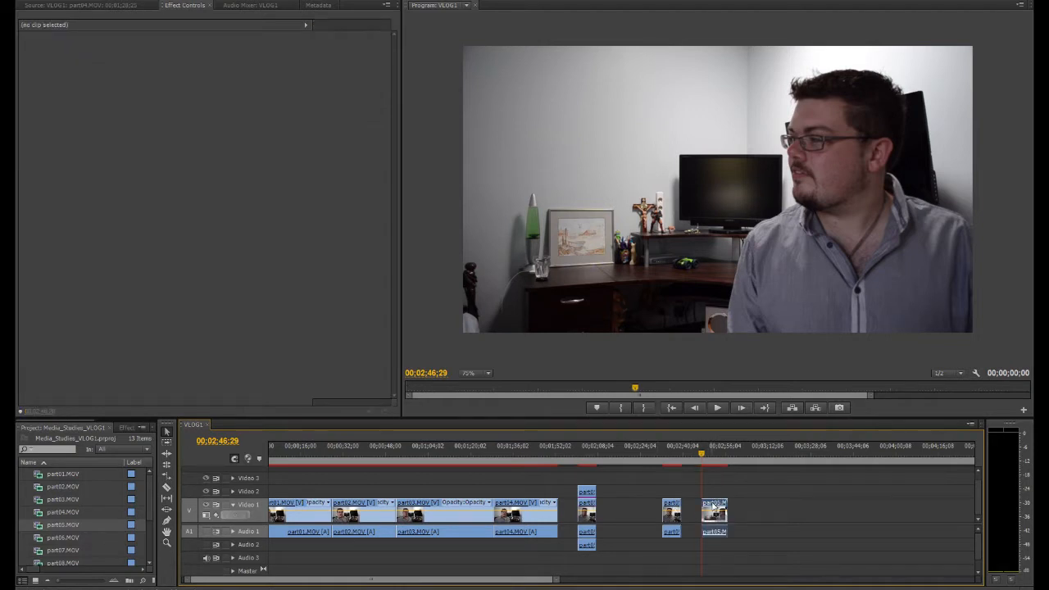
Delete the trailing piece of the last clip and return the playhead to the remaining fragment
click(714, 512)
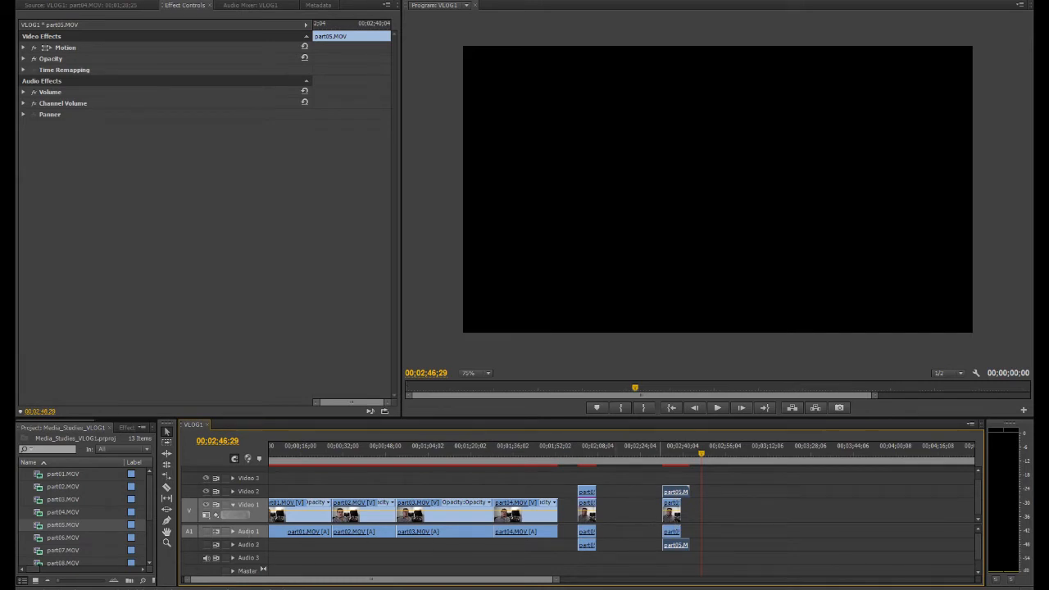
click(659, 456)
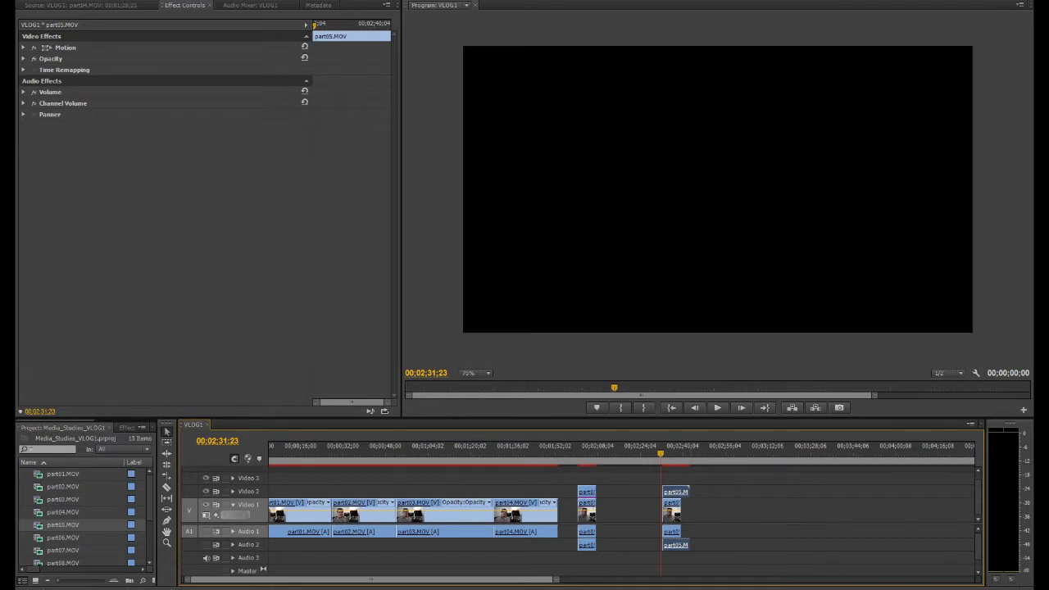
mouse_move(704, 495)
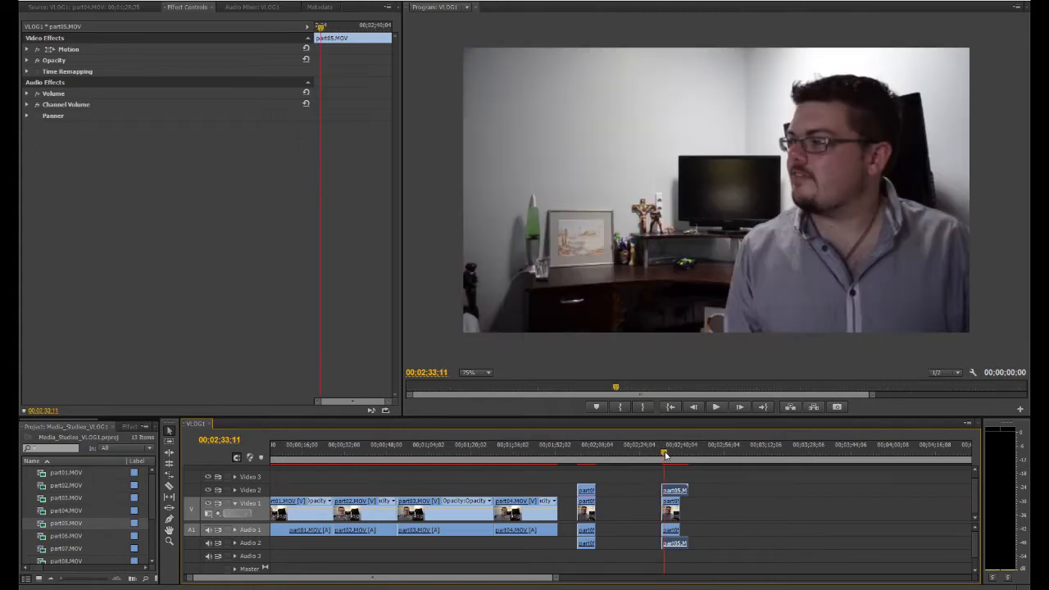
mouse_move(324, 438)
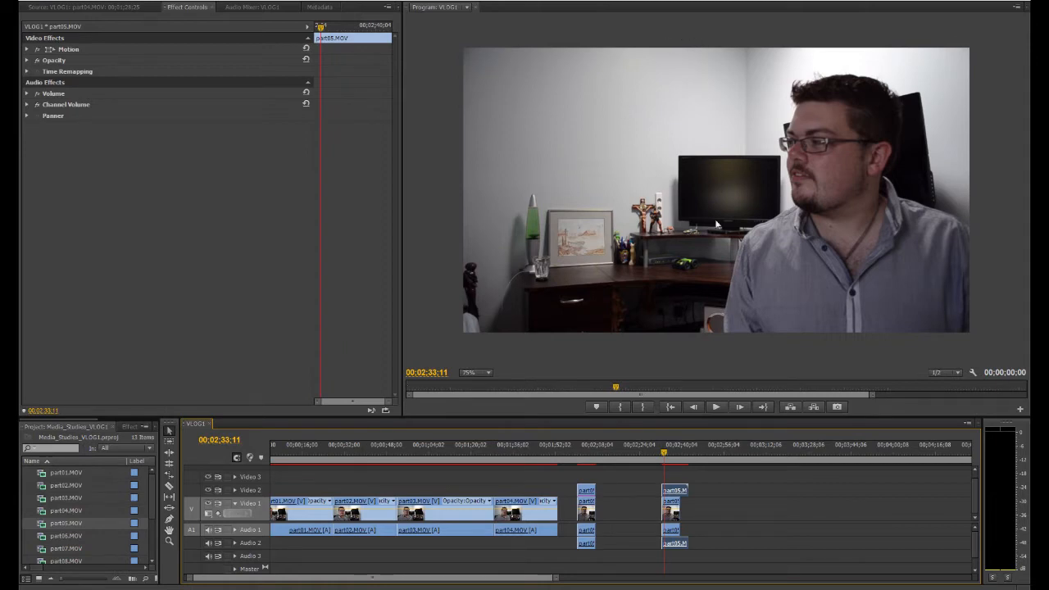
mouse_move(462, 344)
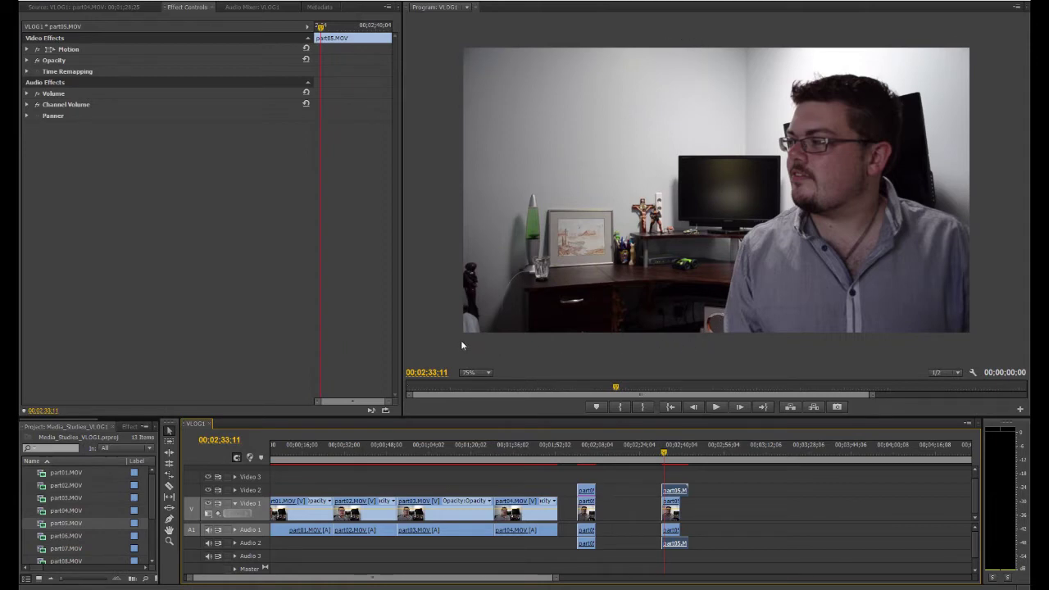
mouse_move(698, 36)
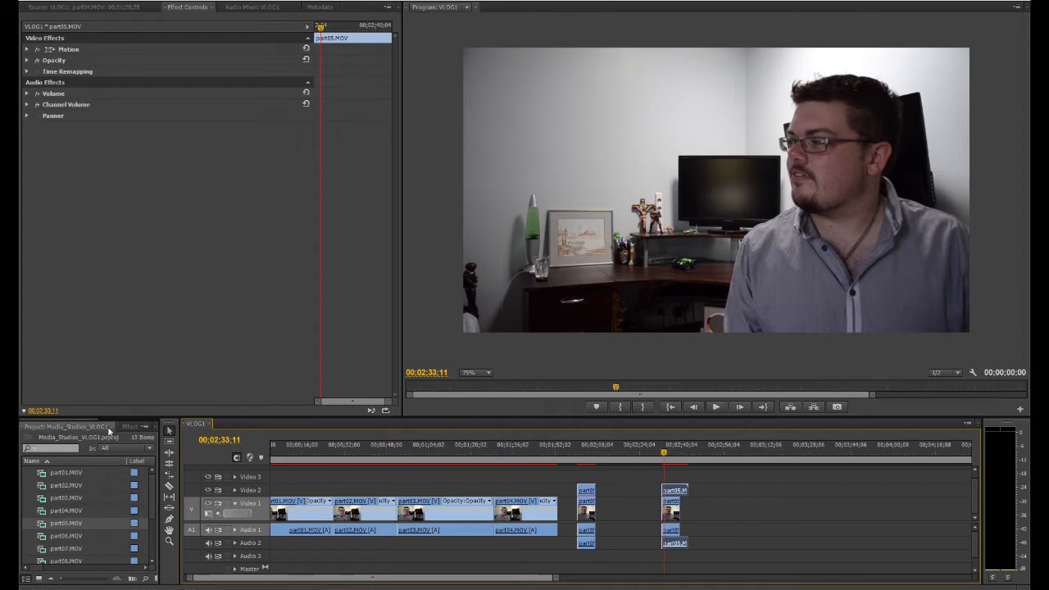
Filter the Effects panel with 'gar' to list the Garbage Matte keying effects
click(128, 428)
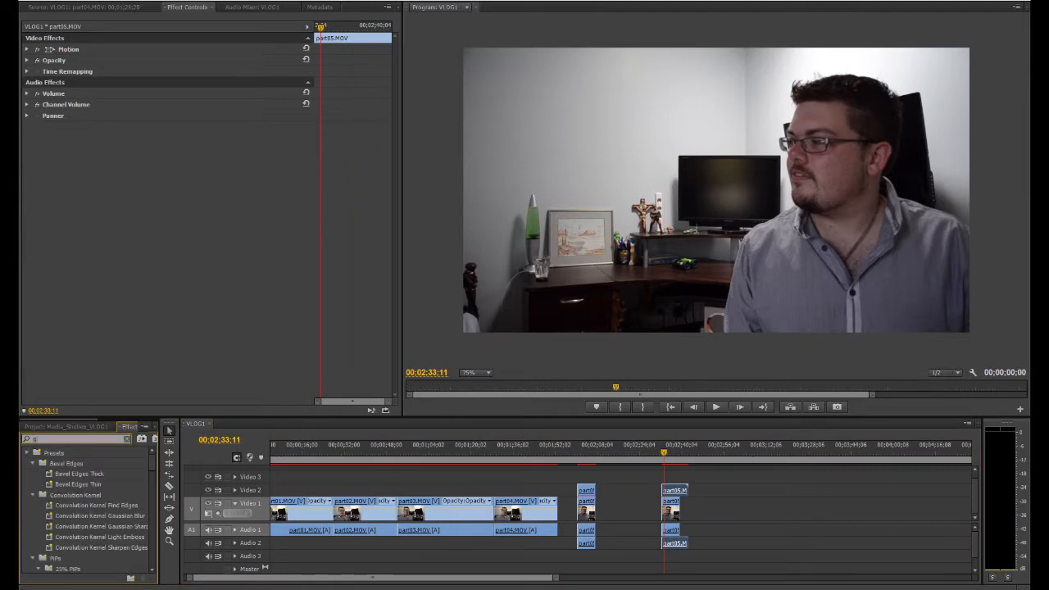
text(gar)
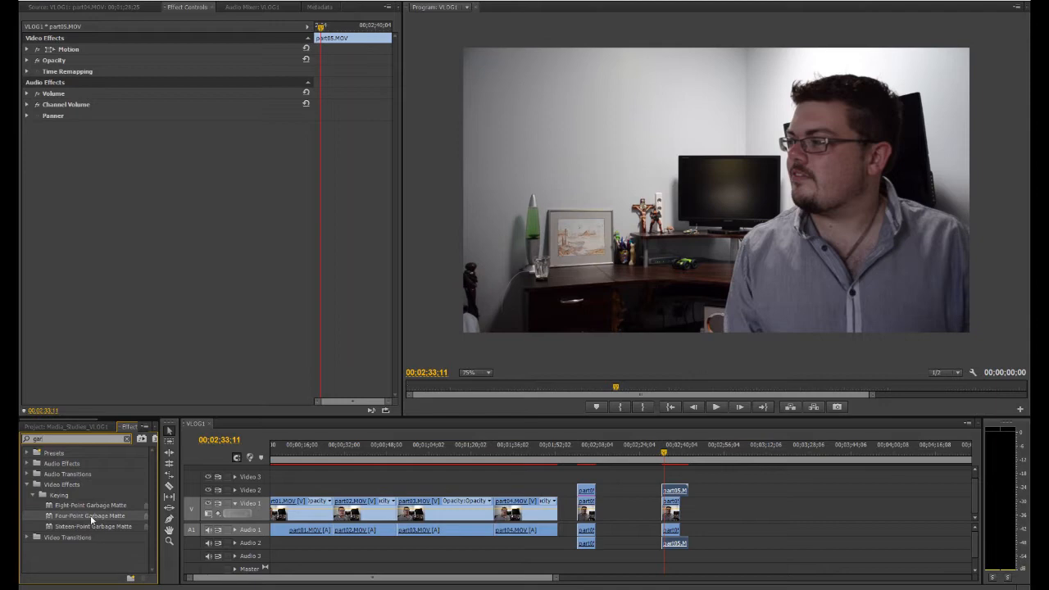
mouse_move(319, 508)
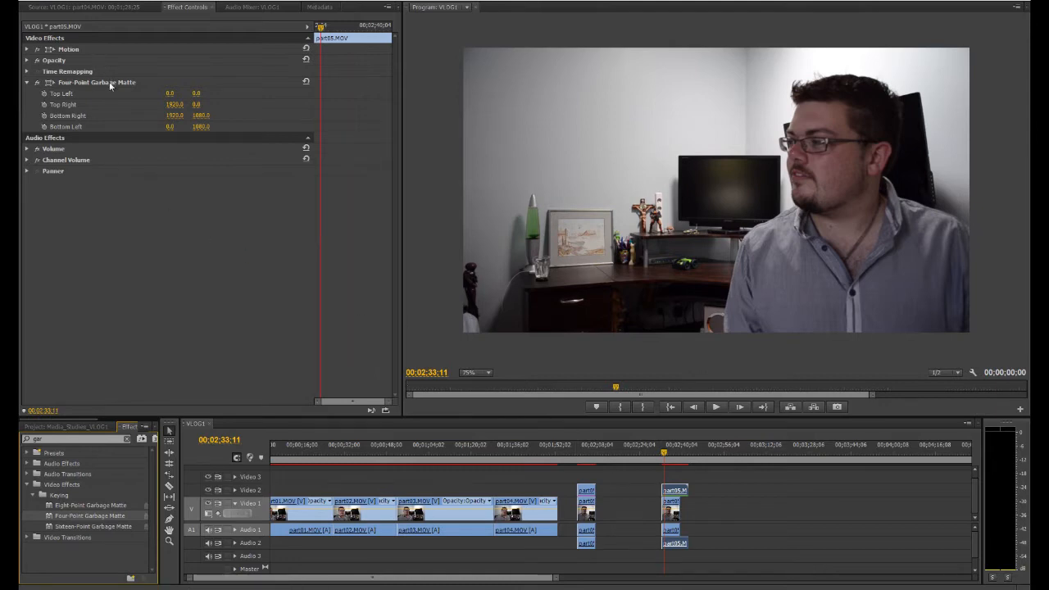
Drag the Four-Point Garbage Matte's left corners inward so both clones show side by side with no seam
click(97, 82)
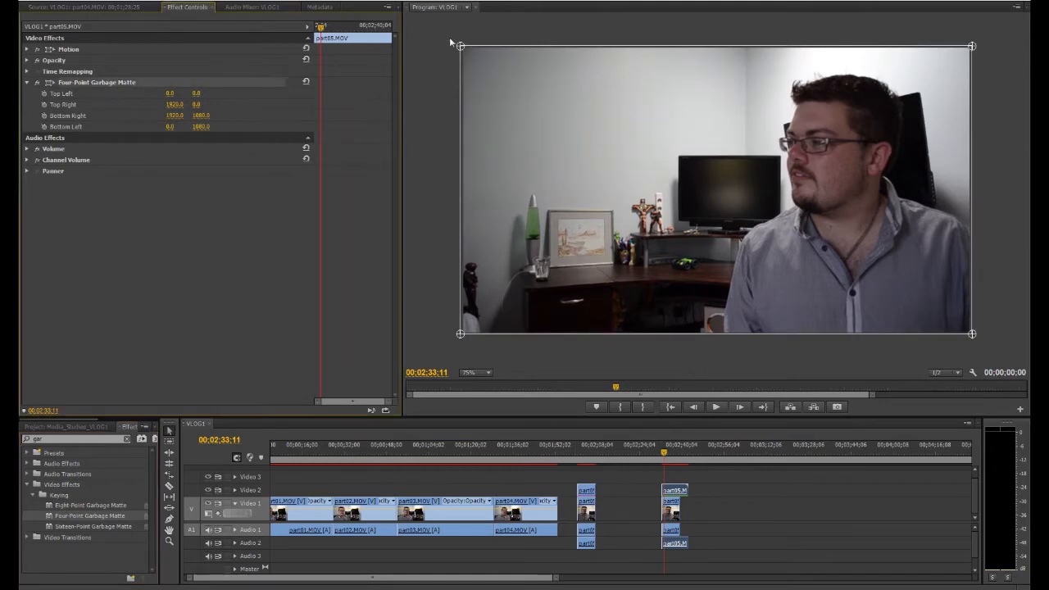
mouse_move(864, 276)
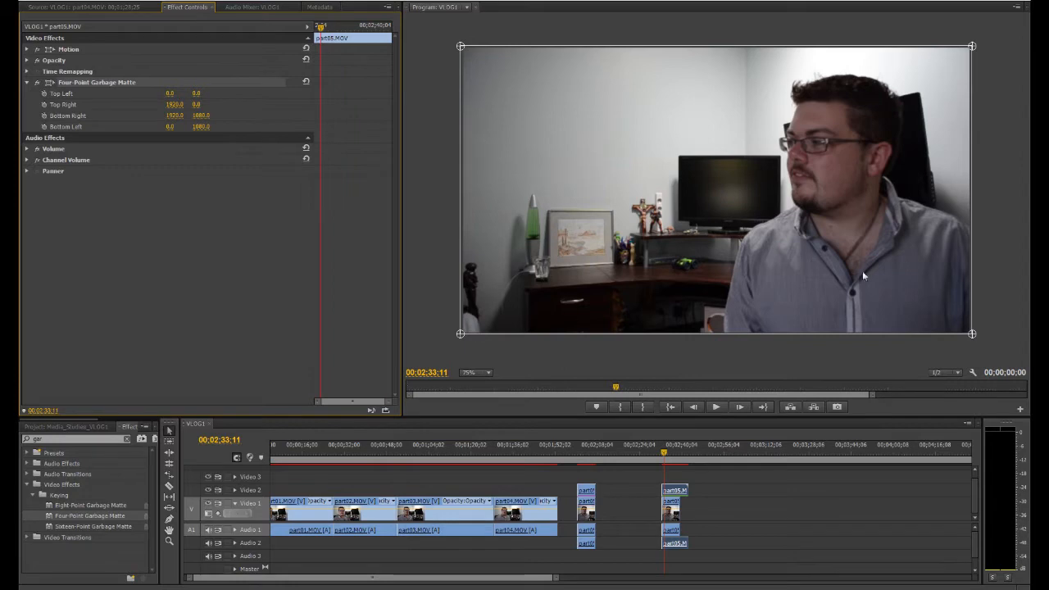
mouse_move(481, 39)
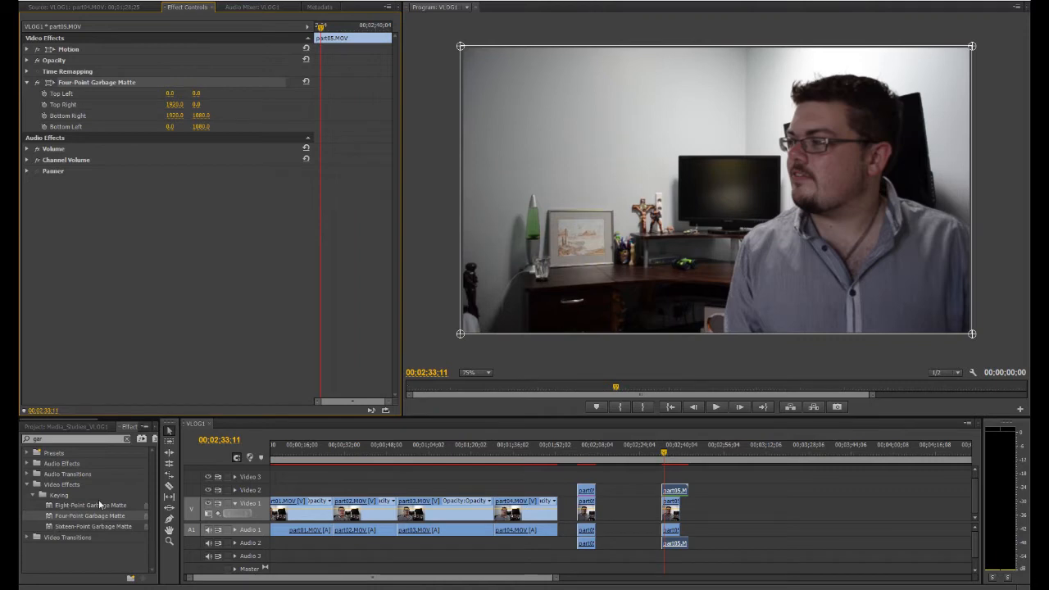
mouse_move(777, 311)
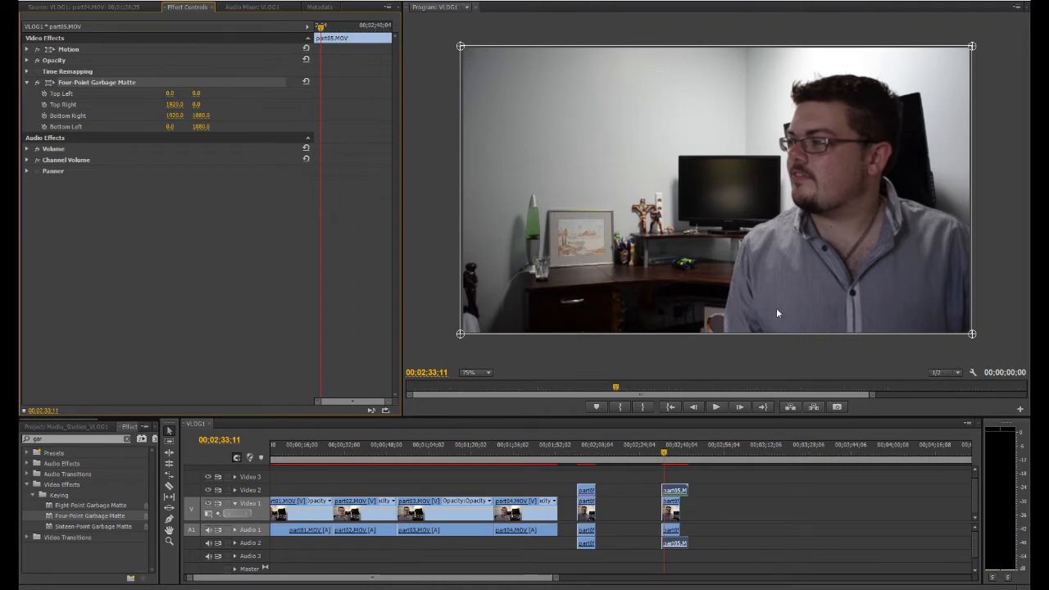
mouse_move(566, 163)
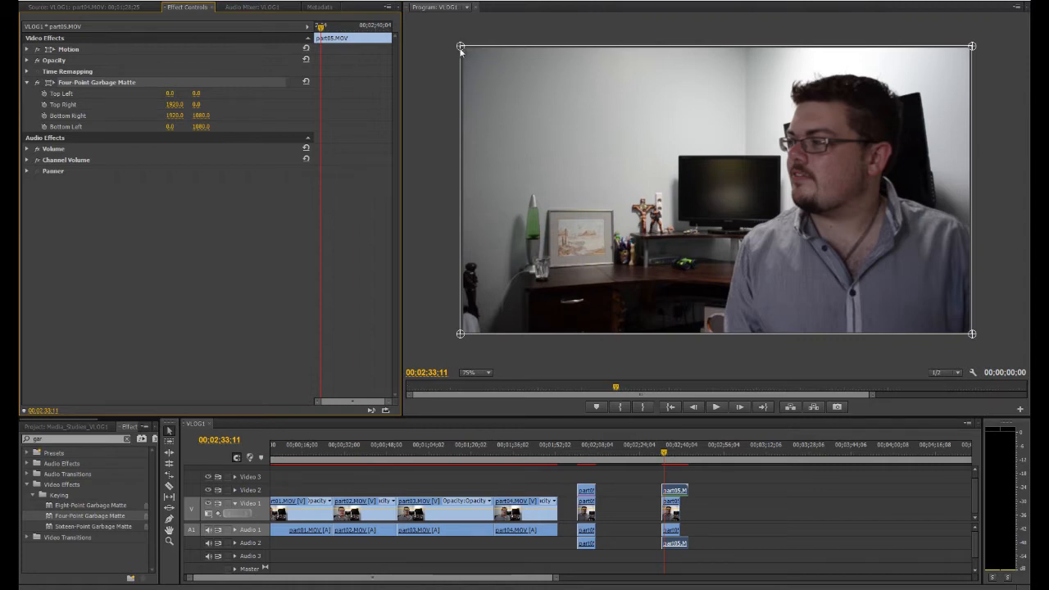
drag(461, 46, 561, 42)
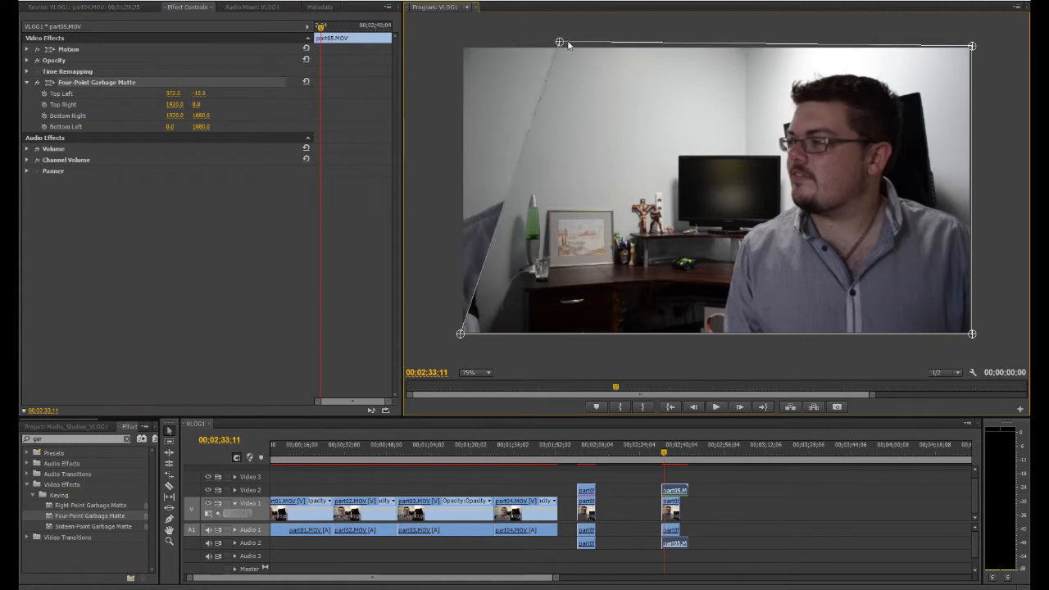
drag(560, 43, 721, 45)
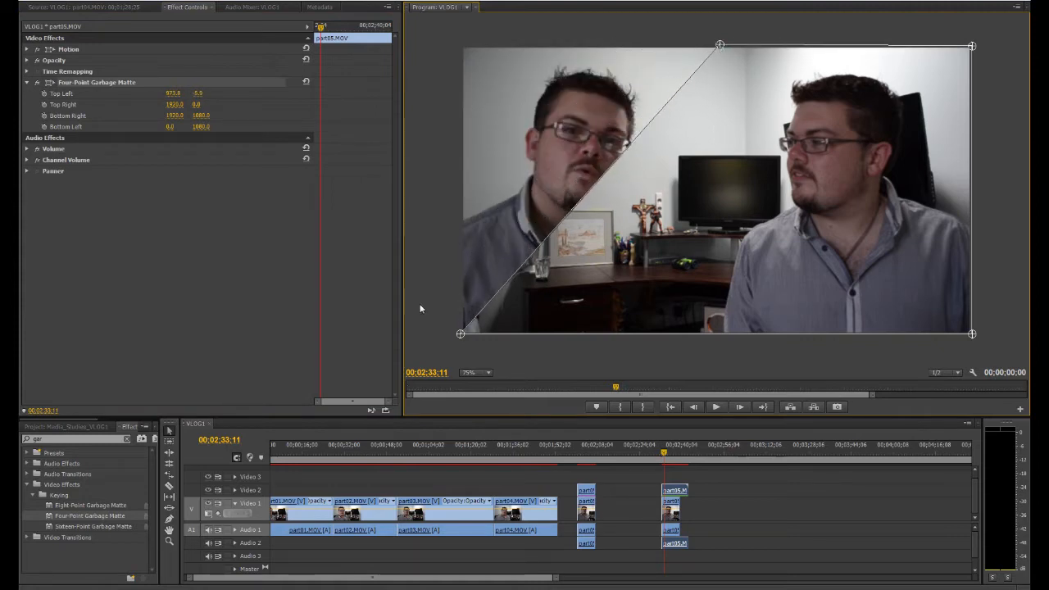
drag(458, 335, 662, 338)
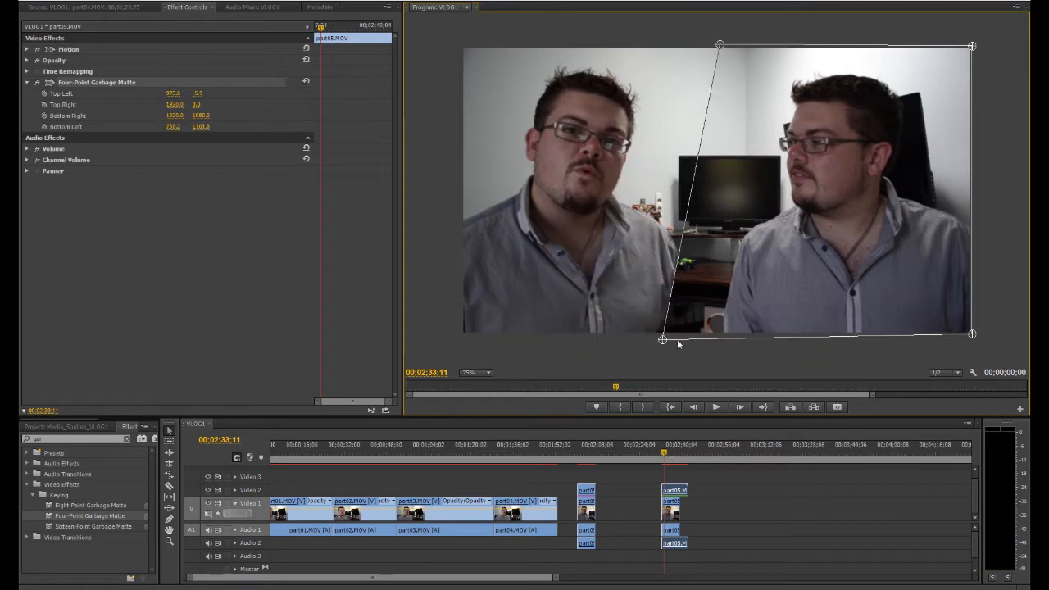
drag(662, 340, 691, 339)
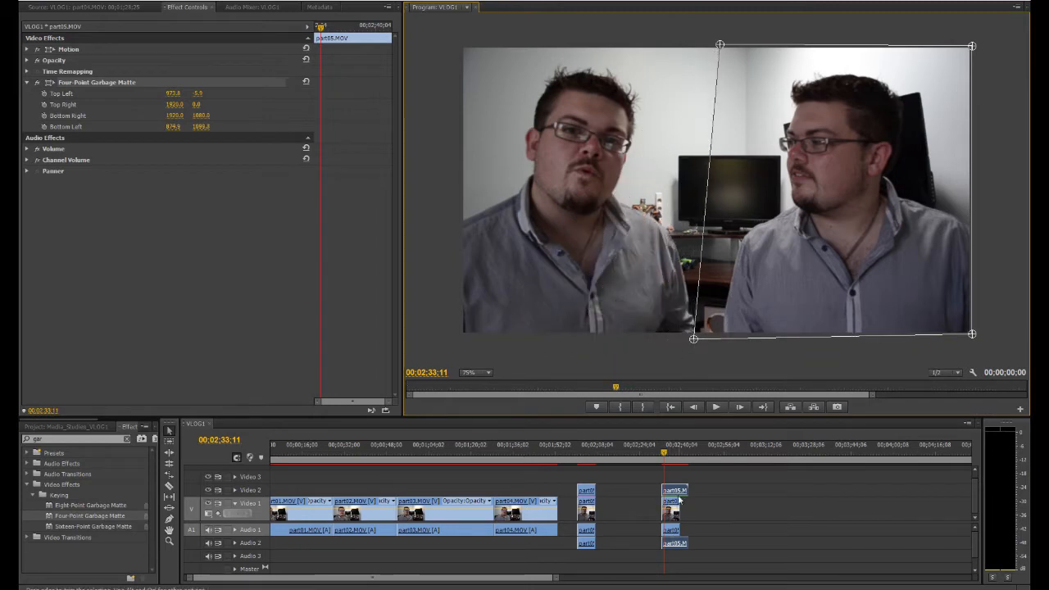
mouse_move(694, 347)
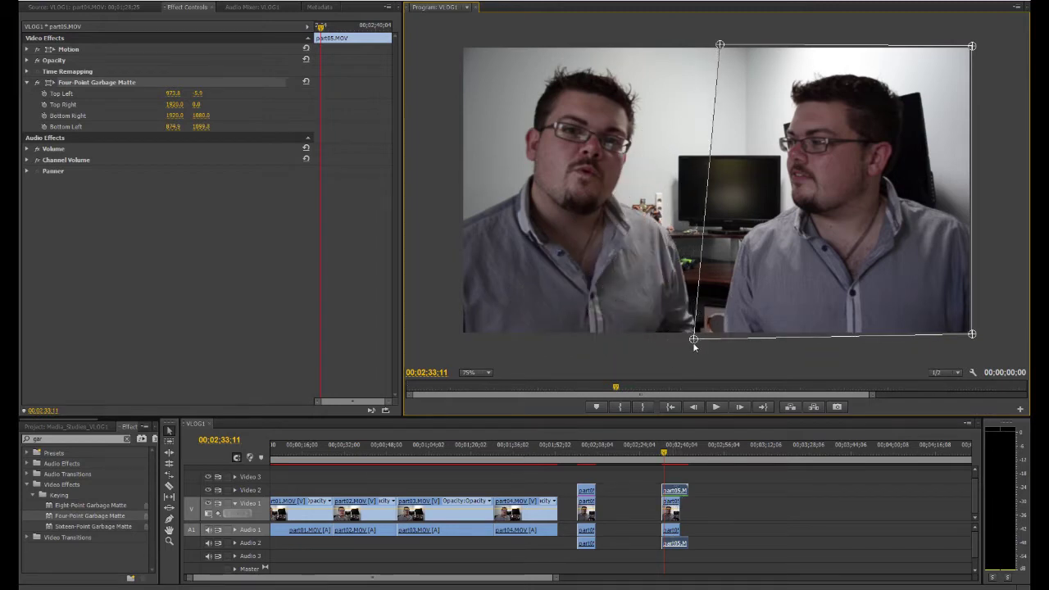
drag(695, 337, 712, 338)
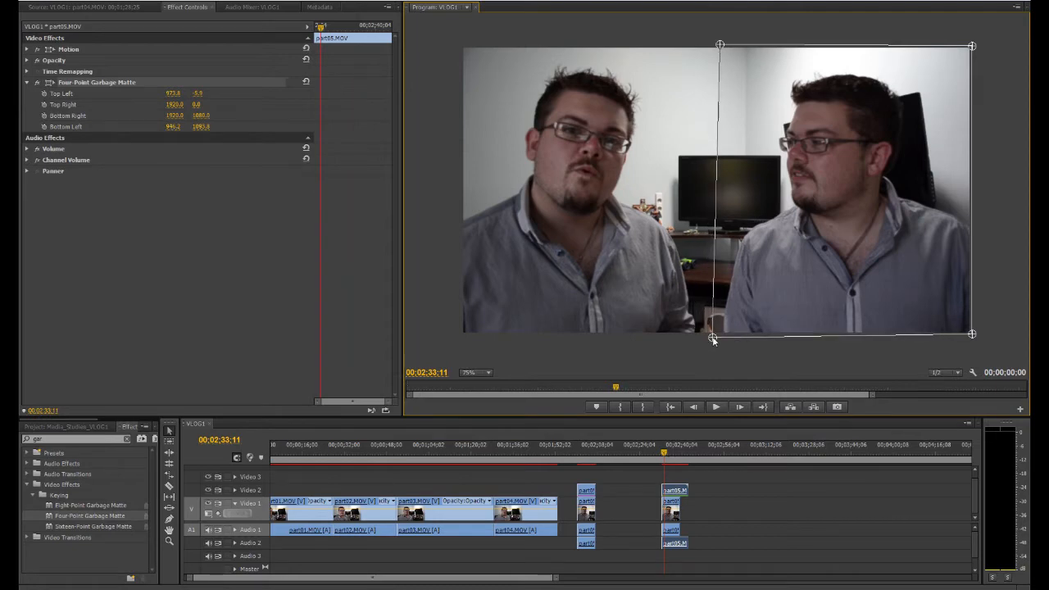
drag(711, 338, 717, 336)
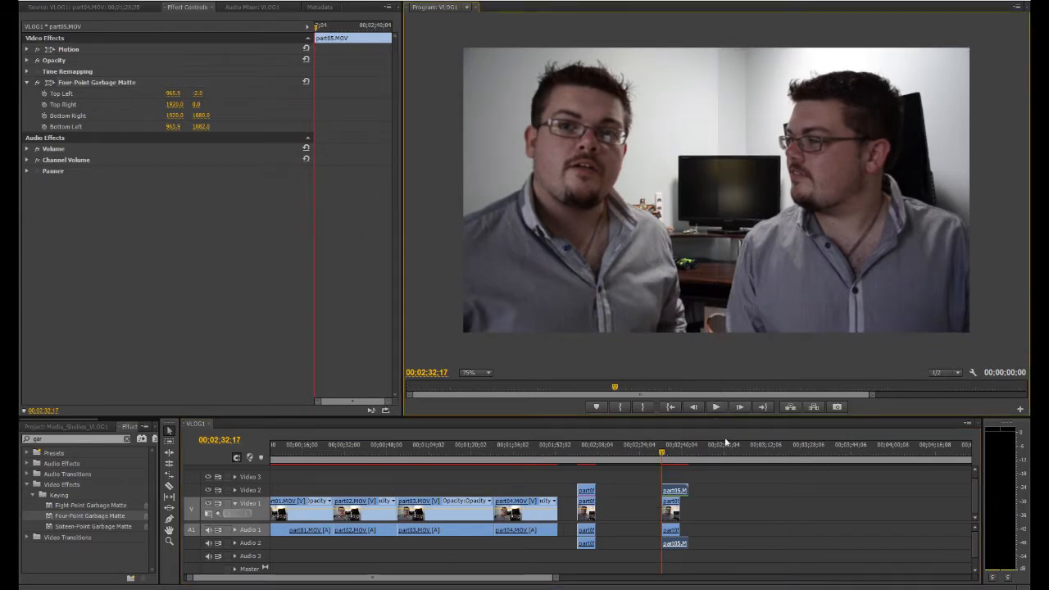
mouse_move(701, 187)
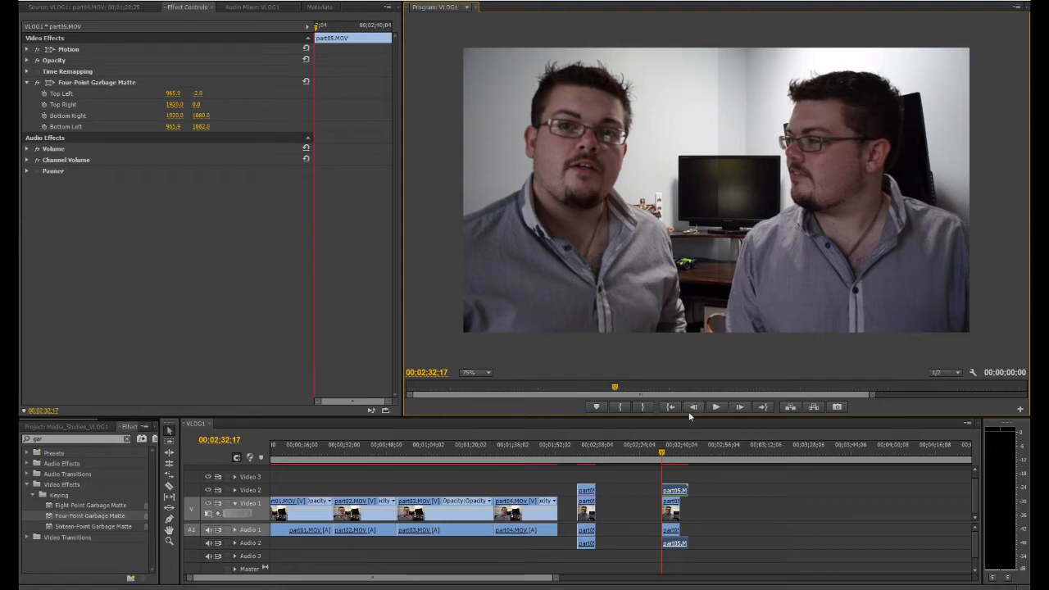
mouse_move(715, 406)
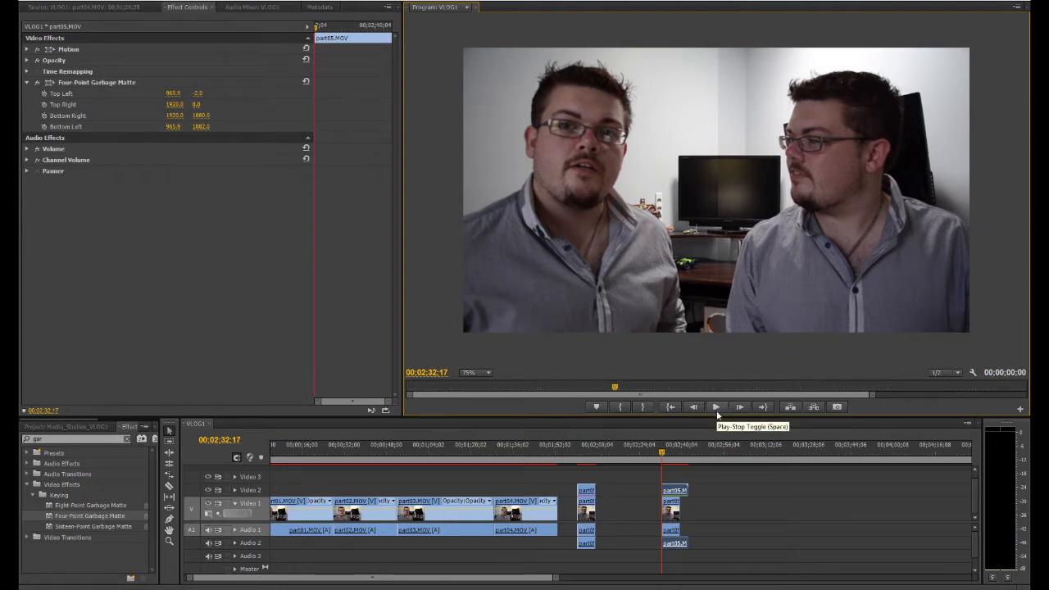
Play the split-screen composite in the Program Monitor, then return to an earlier frame
click(716, 406)
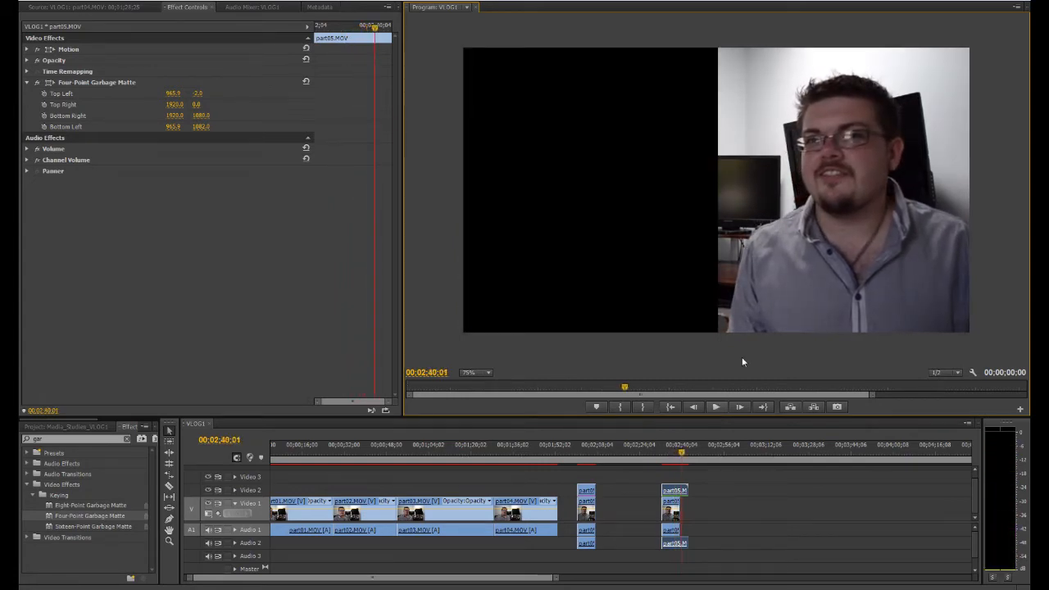
mouse_move(789, 141)
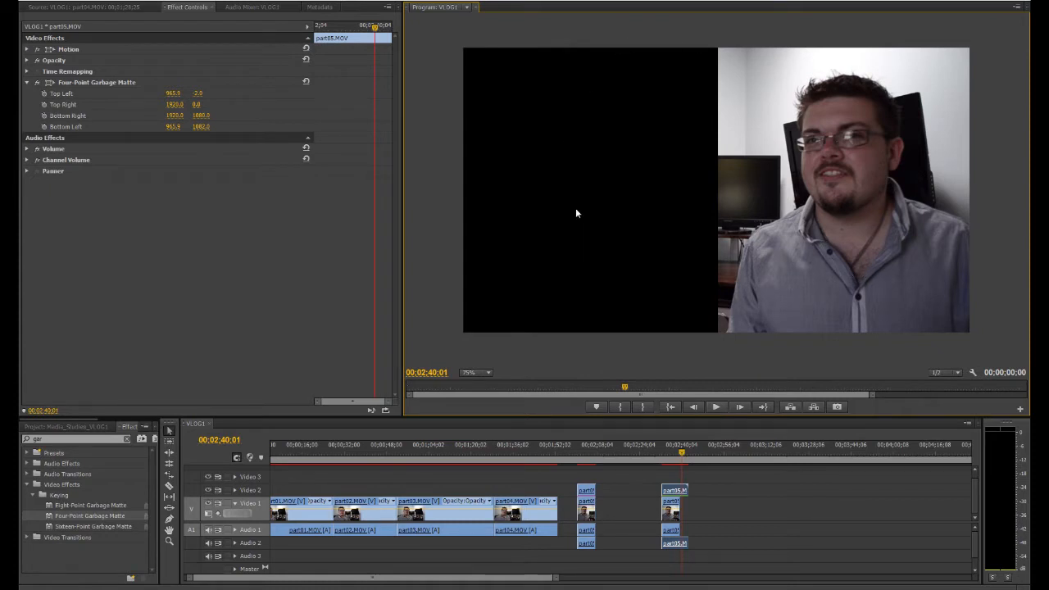
mouse_move(585, 251)
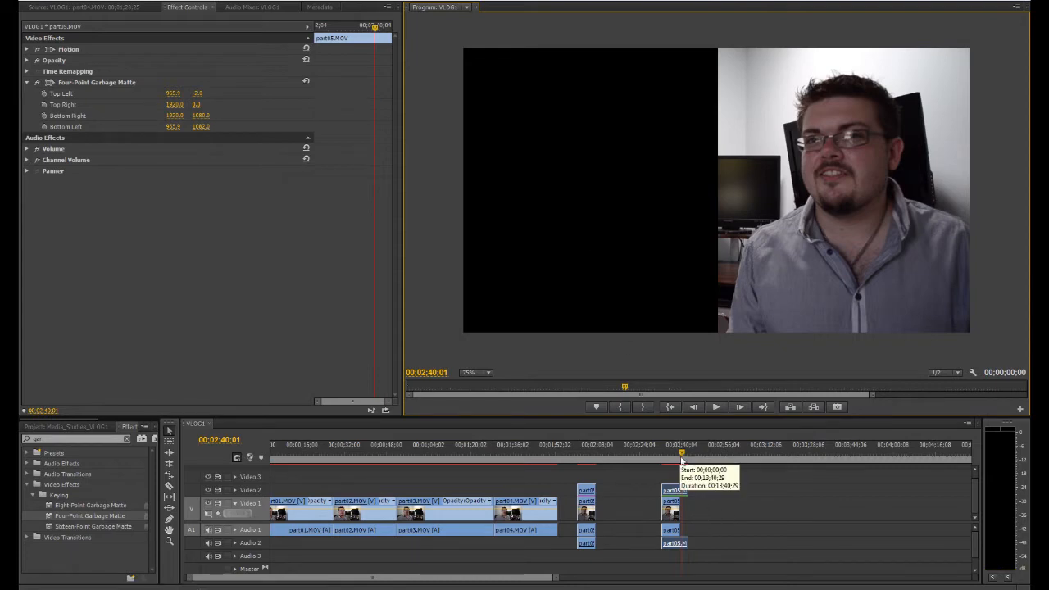
click(678, 452)
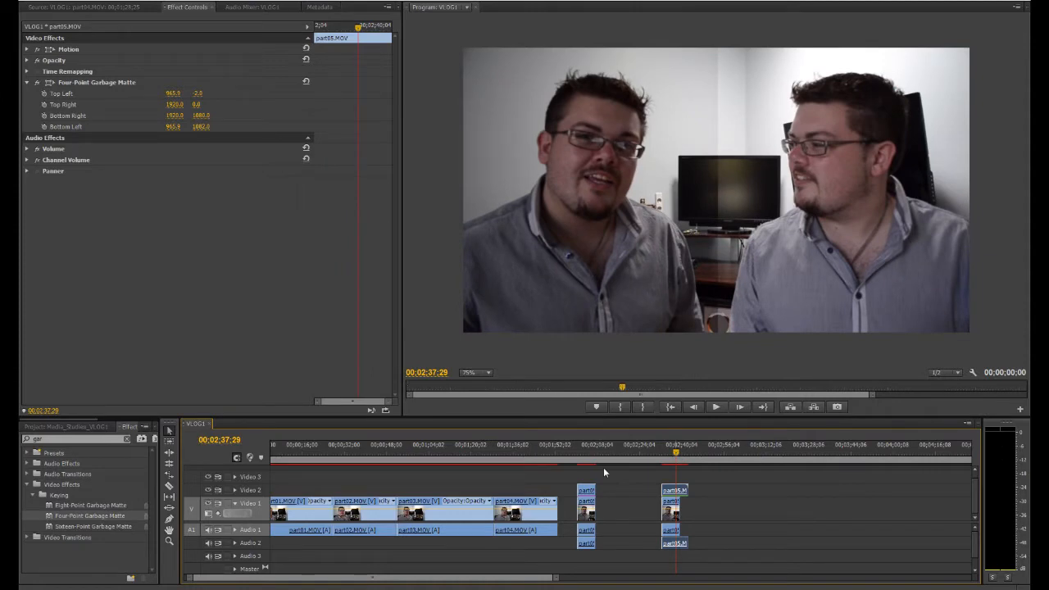
mouse_move(167, 494)
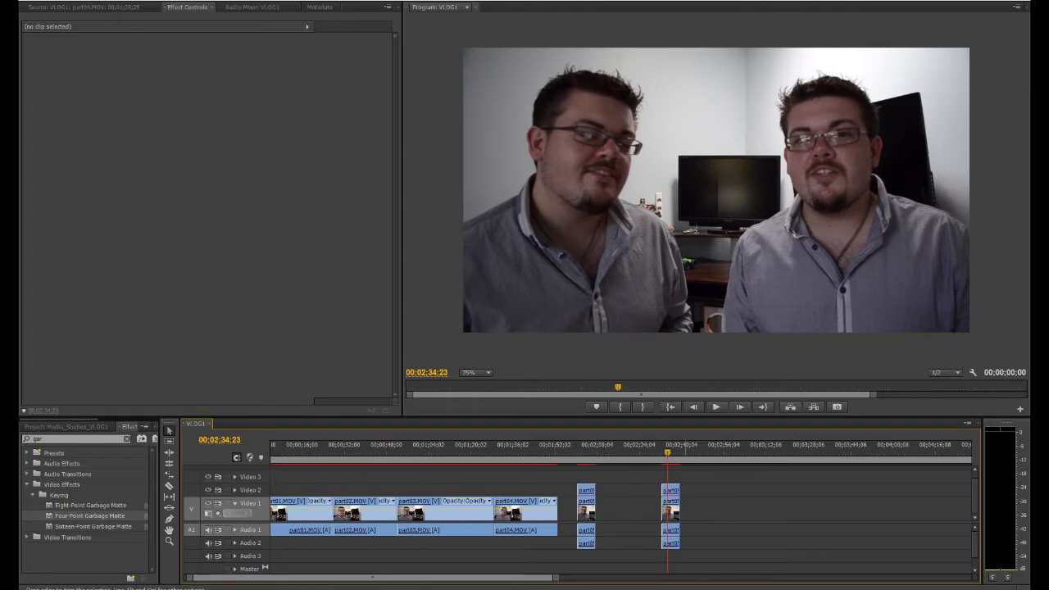
mouse_move(683, 562)
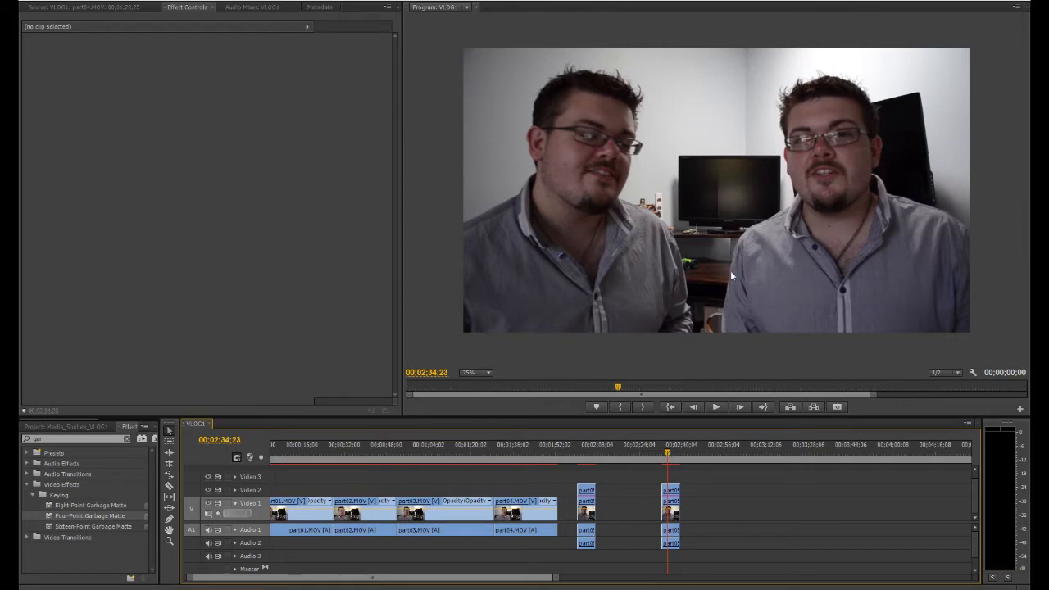
Cue the playhead where the clones face each other and load the Video 2 clip in Effect Controls
click(665, 468)
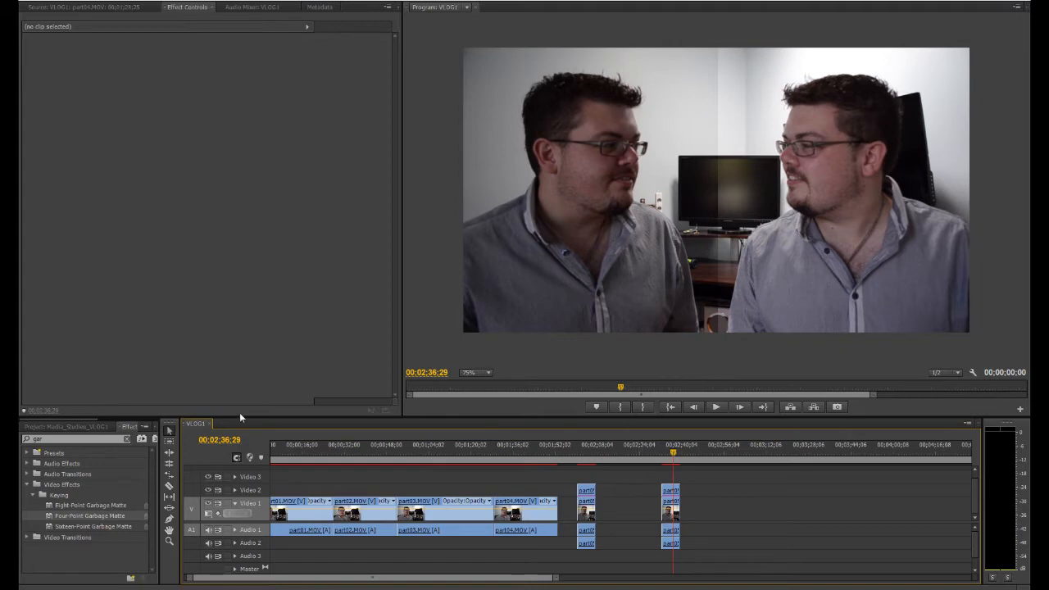
mouse_move(629, 493)
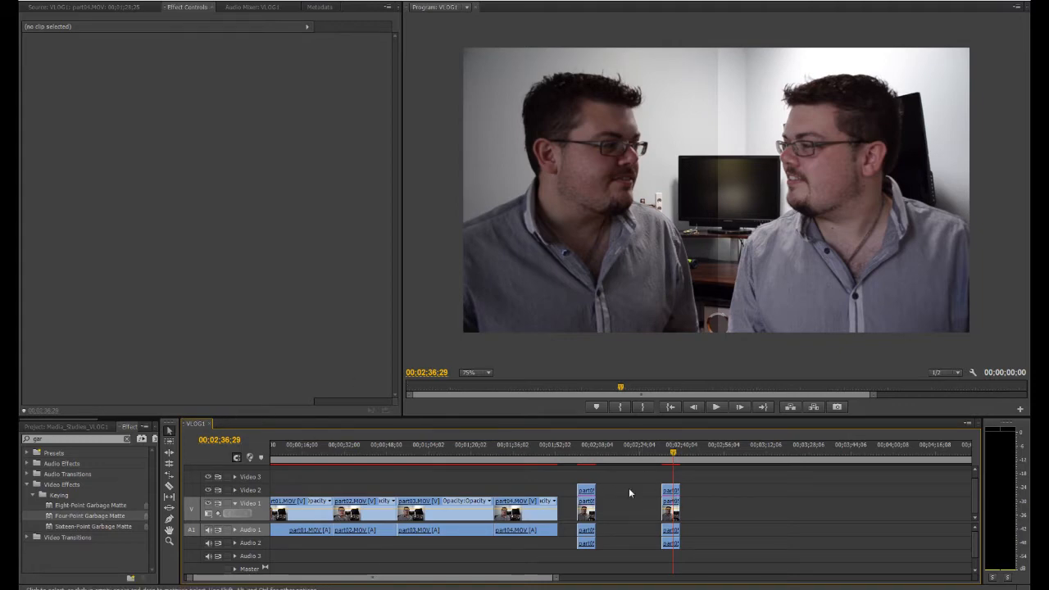
mouse_move(636, 506)
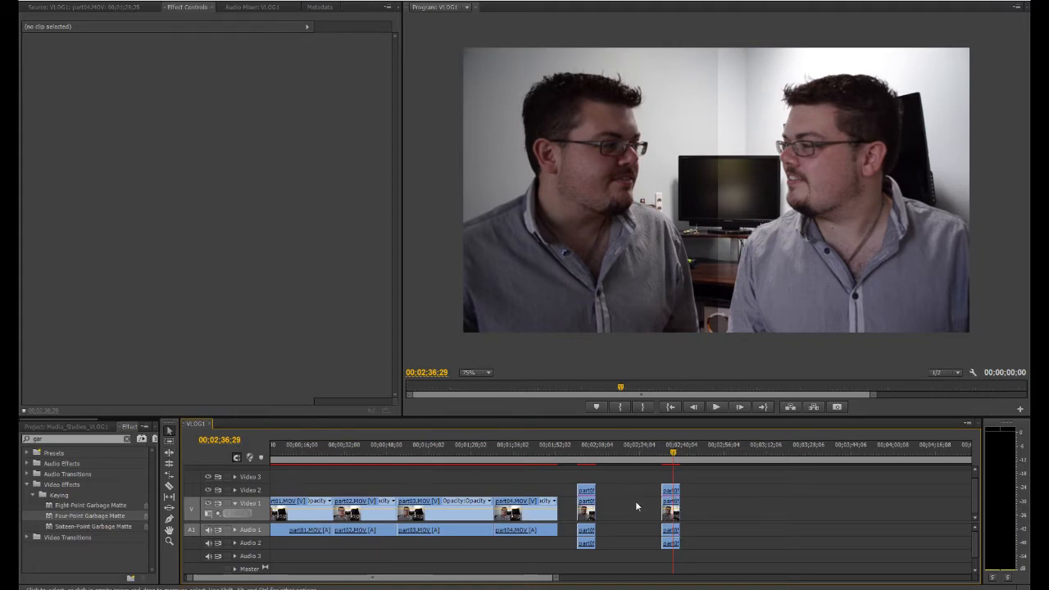
click(670, 512)
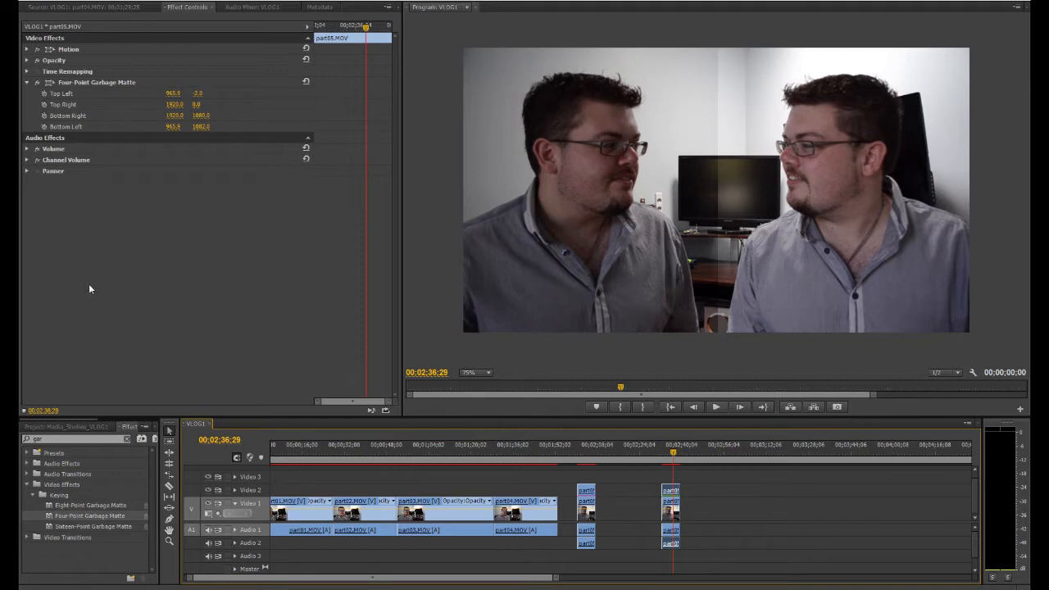
Add a Three-Way Color Corrector to the overlay clip and nudge its shadows colour balance
click(26, 82)
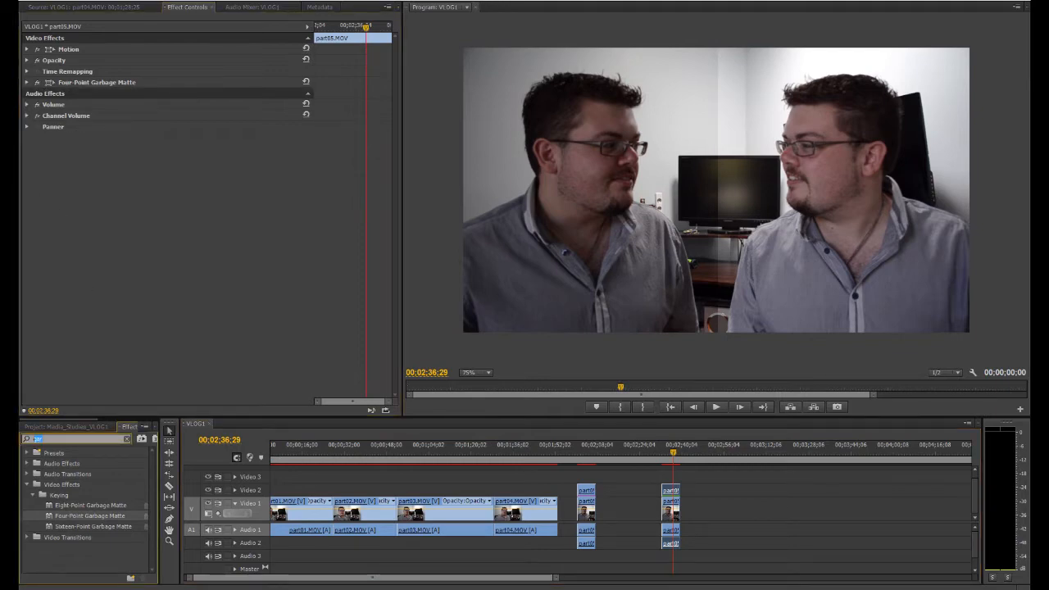
text(three)
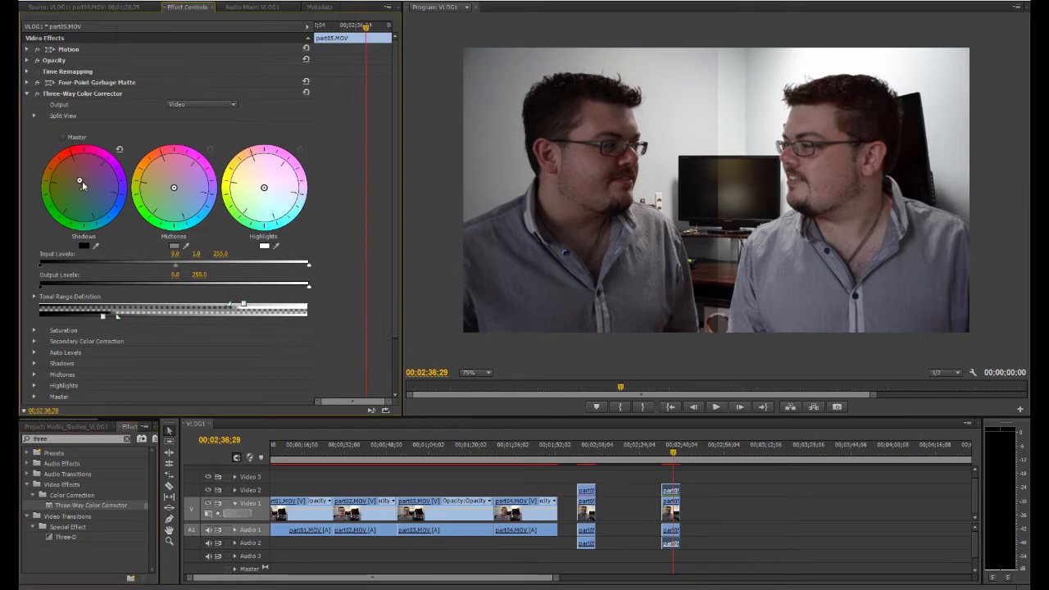
drag(80, 181, 85, 187)
text(pro)
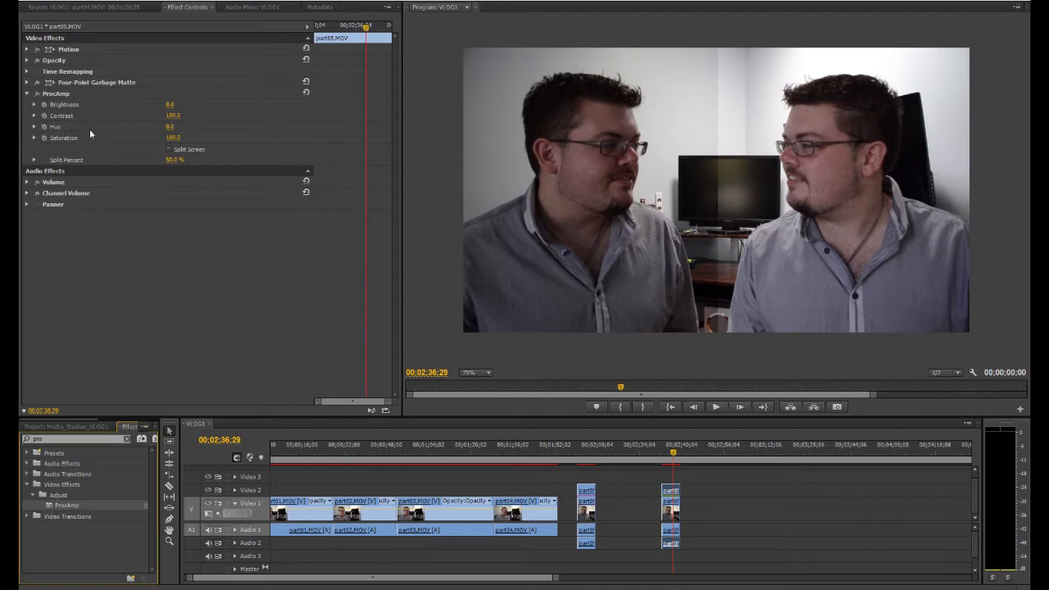
mouse_move(160, 115)
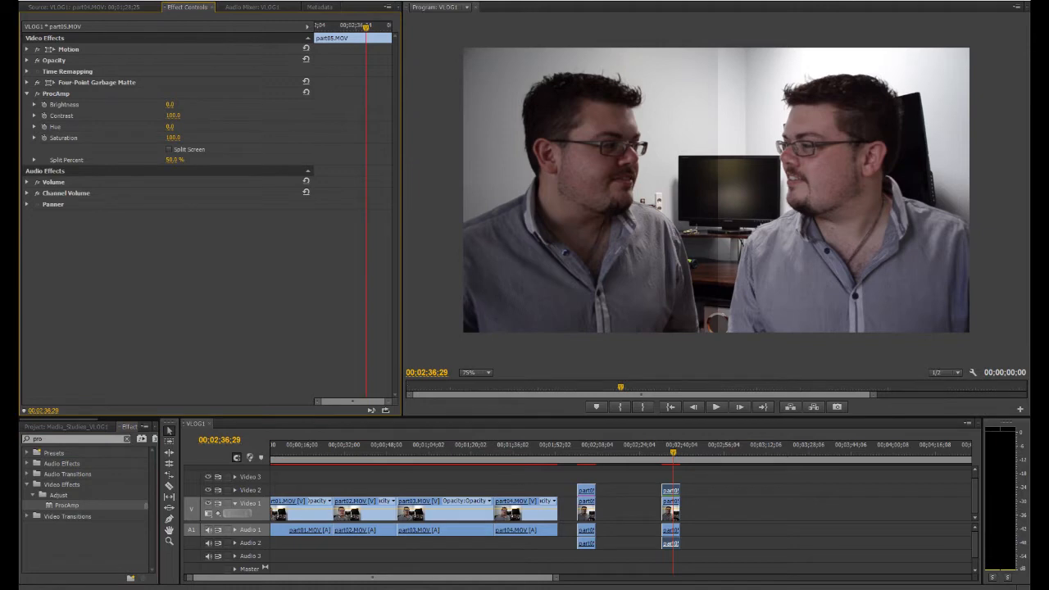
Set ProcAmp Brightness on the overlay clip to -5.0 to match the other clone
click(169, 105)
text(-5)
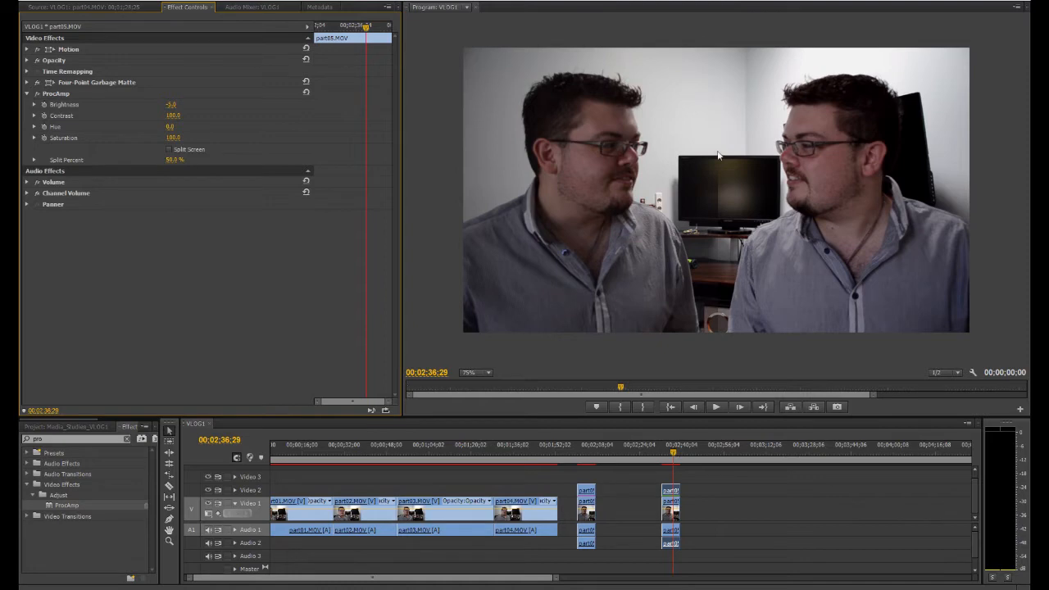
mouse_move(586, 456)
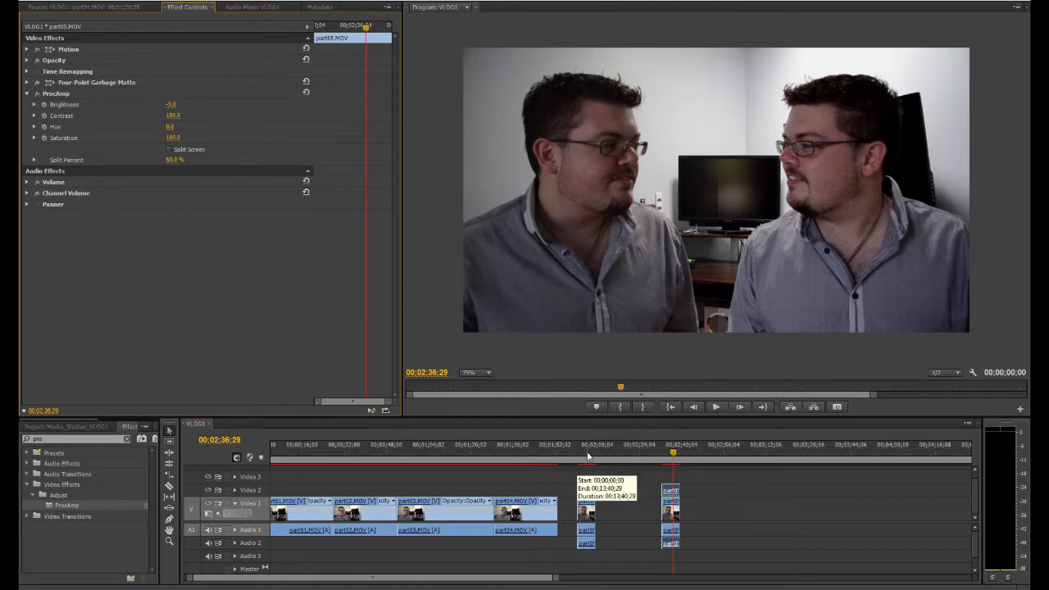
Play the sequence from just before the clone section to review the colour match
click(580, 456)
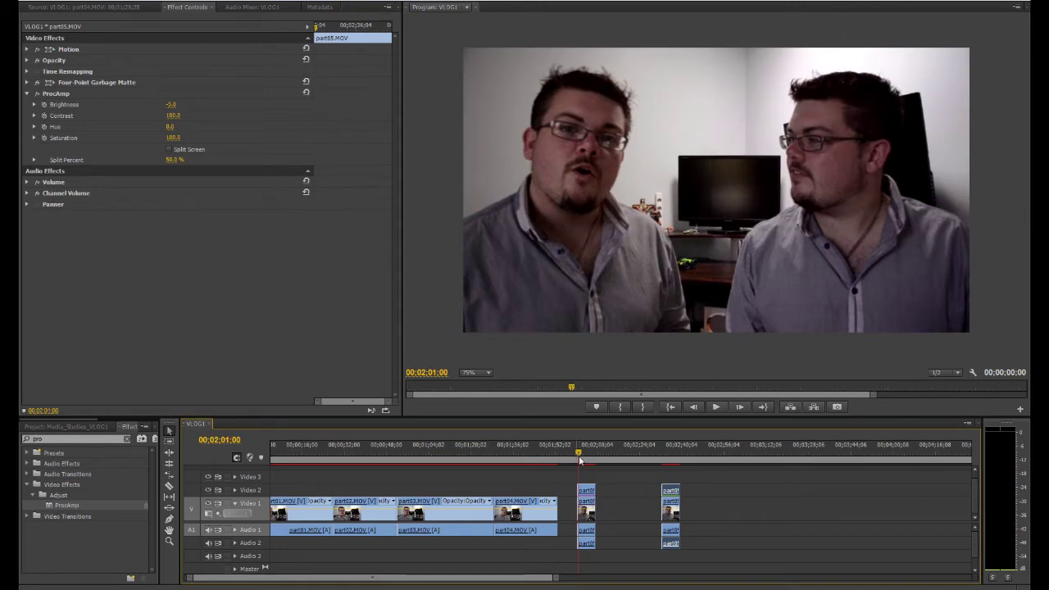
click(714, 406)
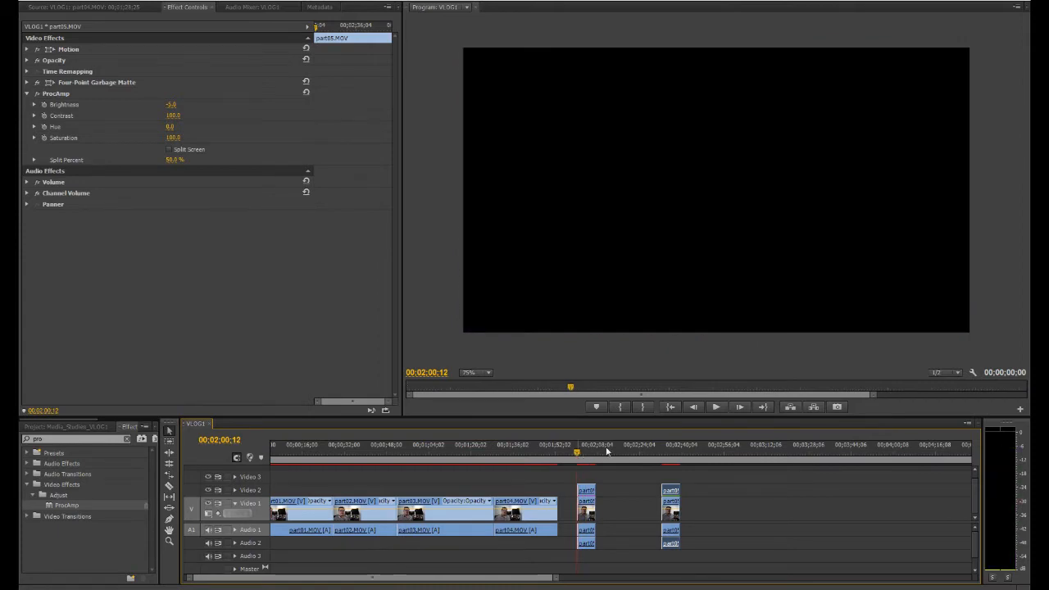
mouse_move(727, 413)
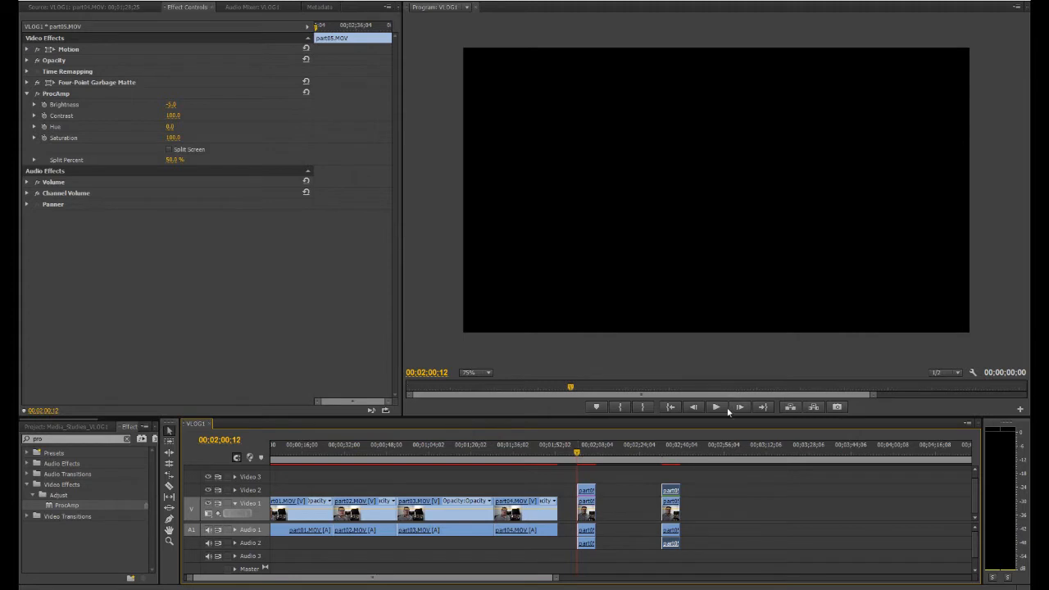
mouse_move(714, 407)
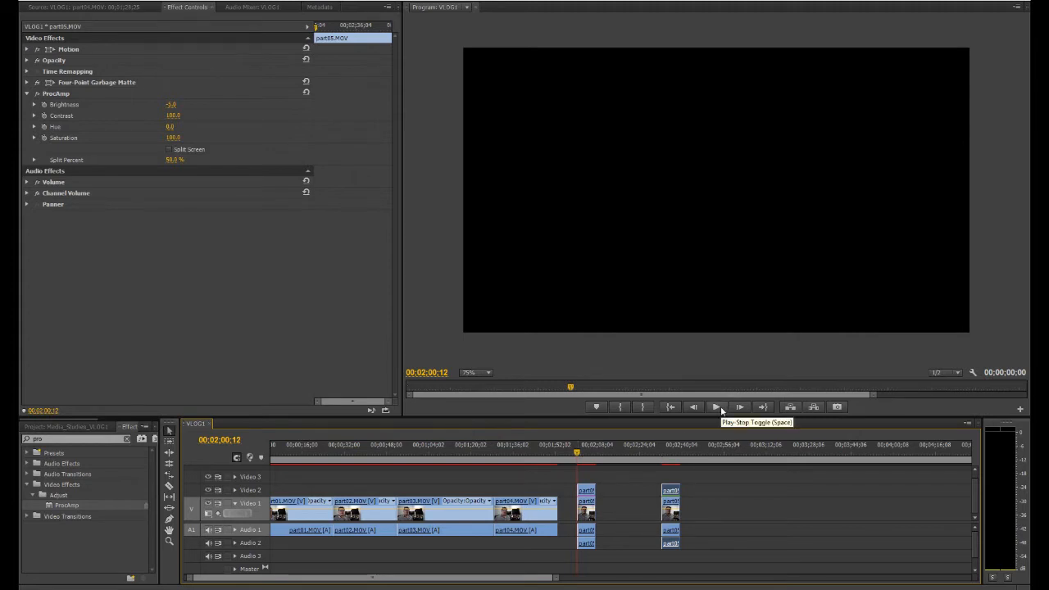
click(715, 406)
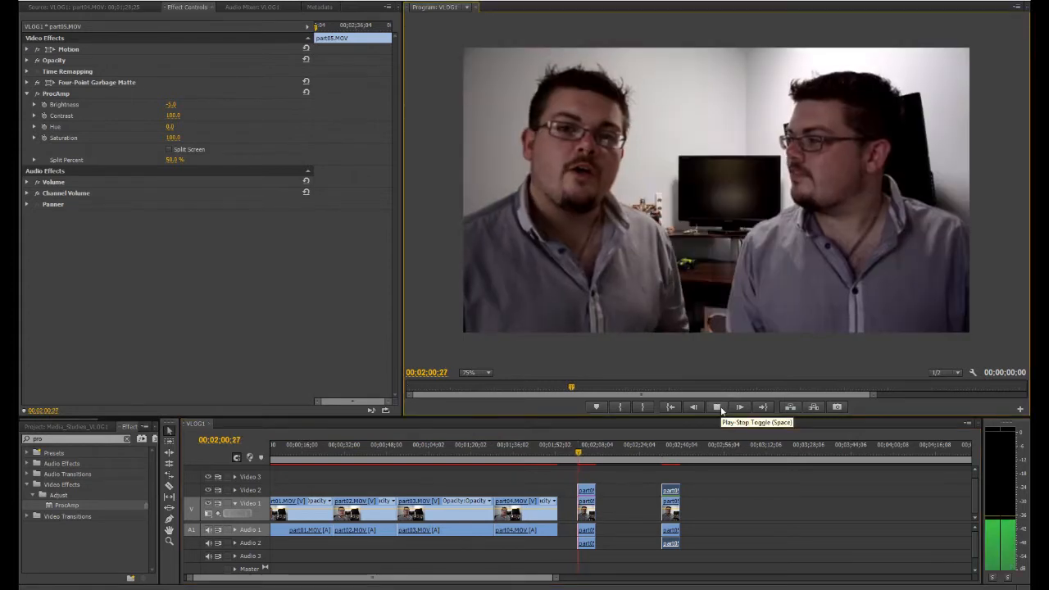
click(716, 406)
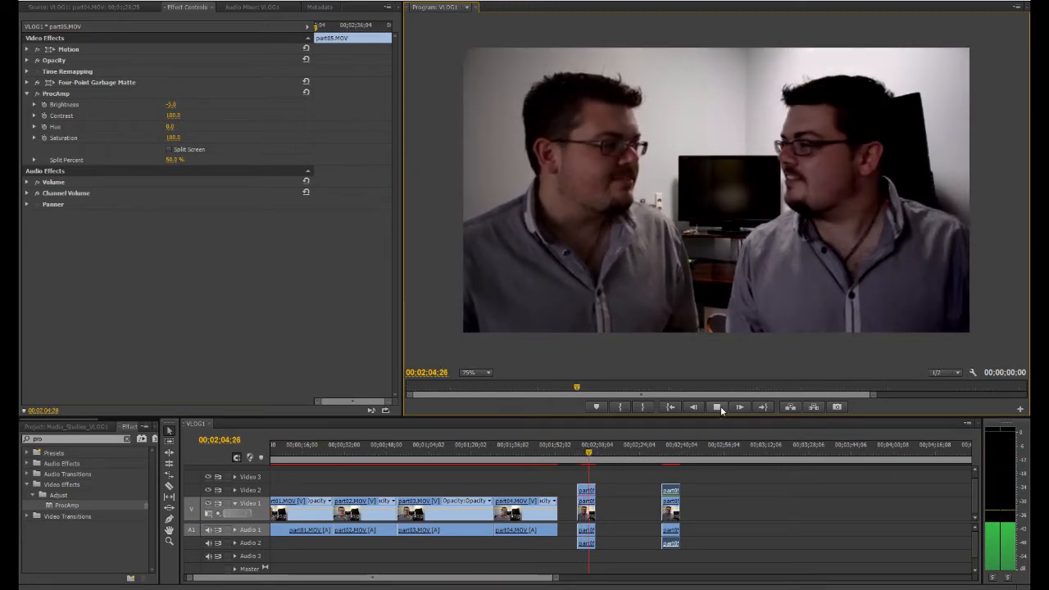
click(717, 407)
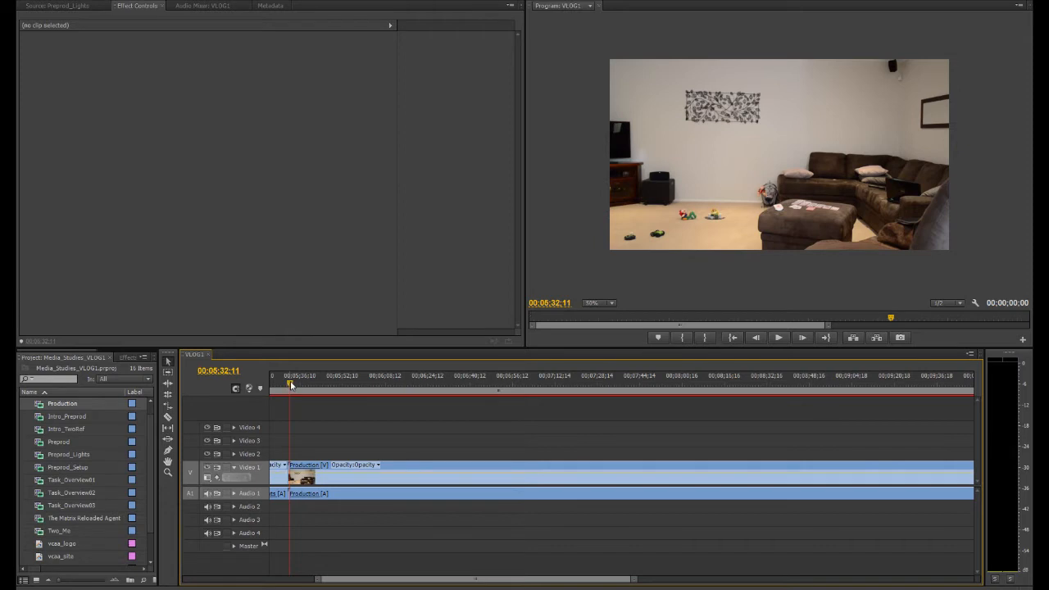
Razor the Production clip where the man sits on the couch and delete the short early piece
click(347, 385)
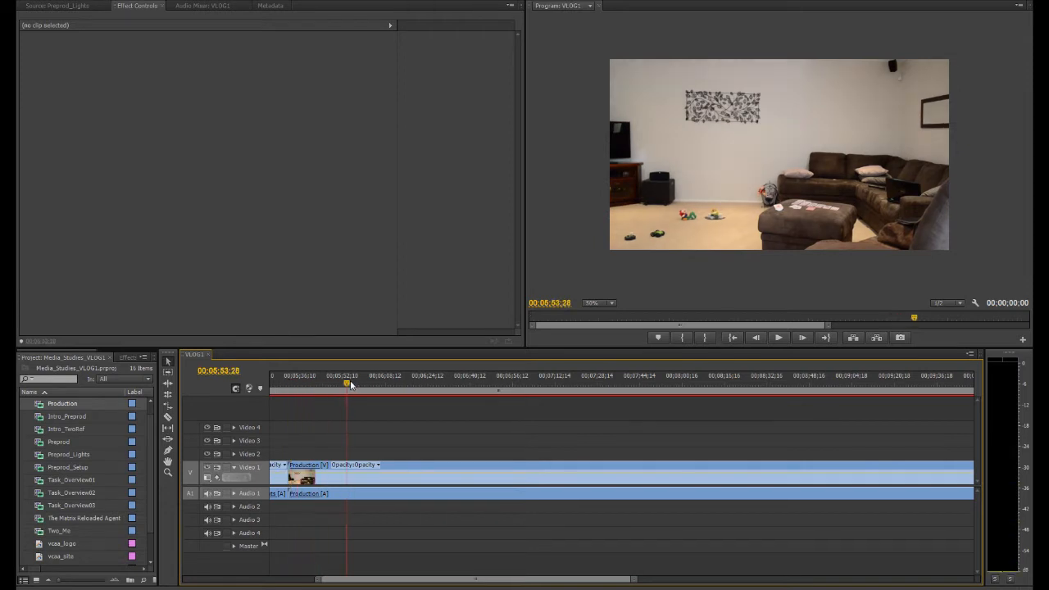
click(391, 385)
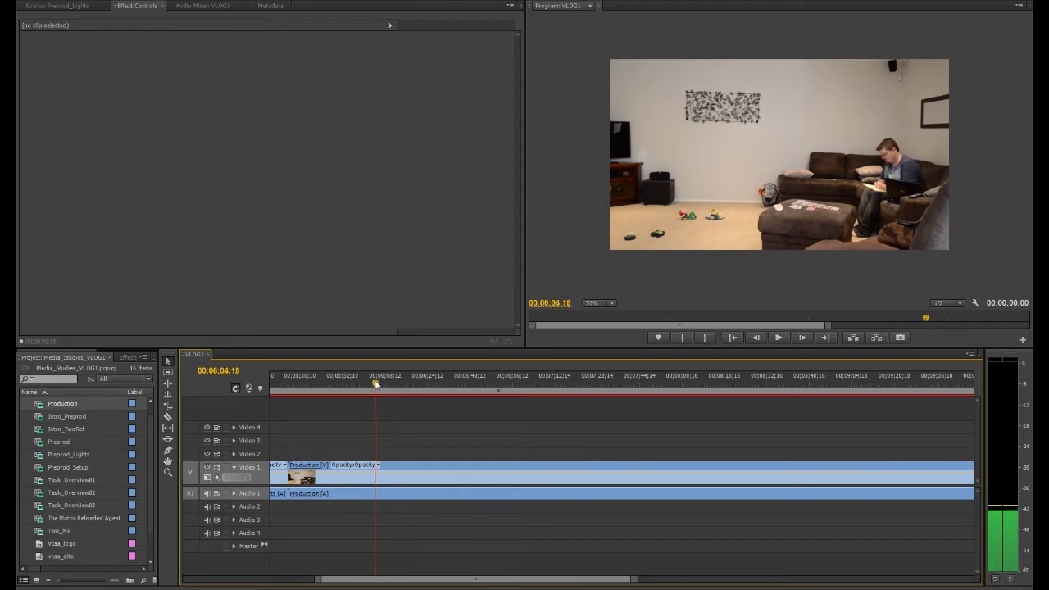
click(361, 375)
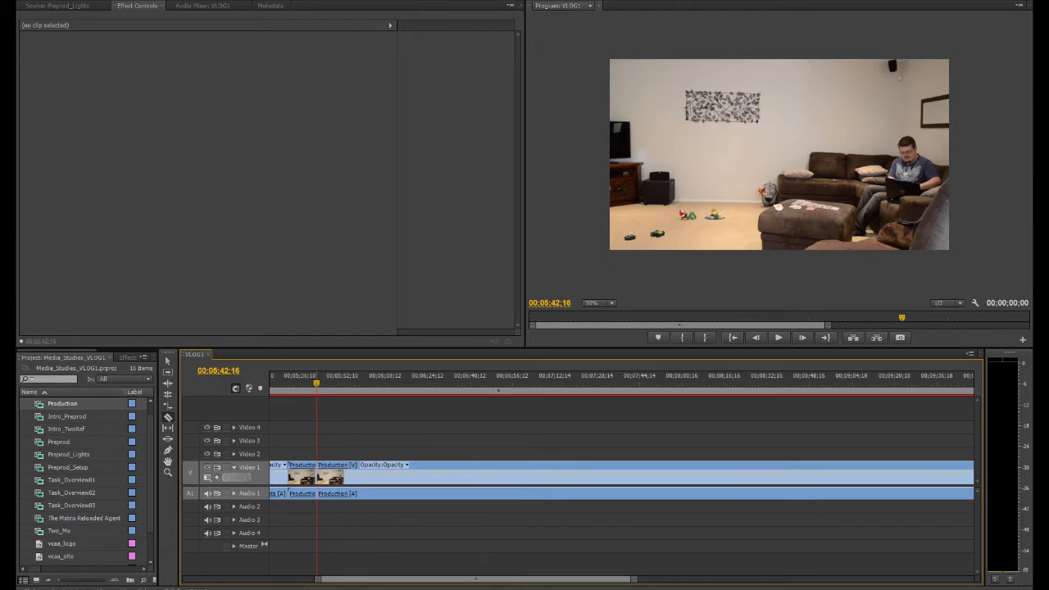
mouse_move(316, 383)
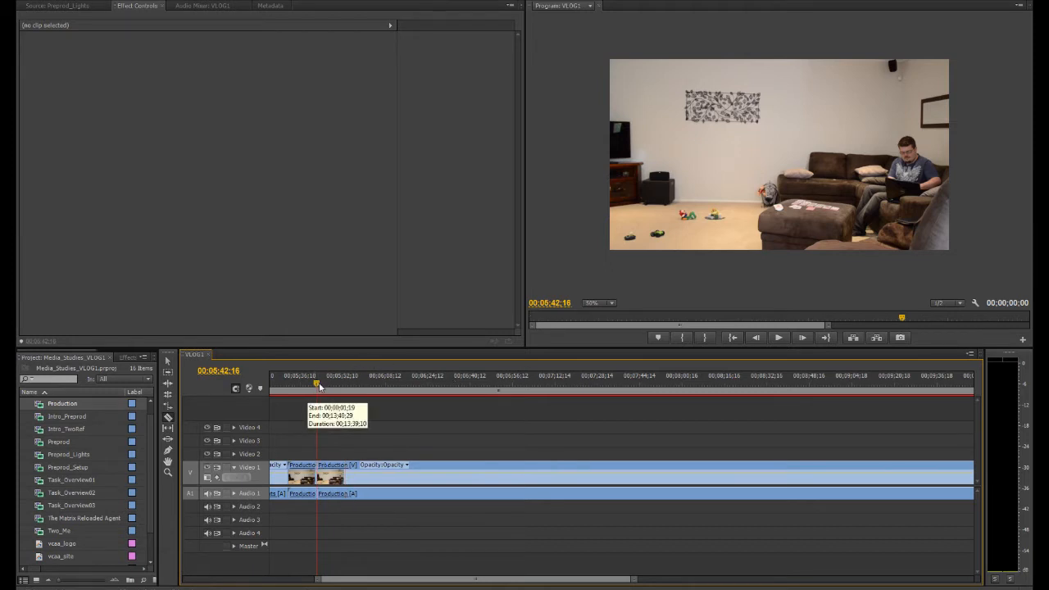
click(303, 475)
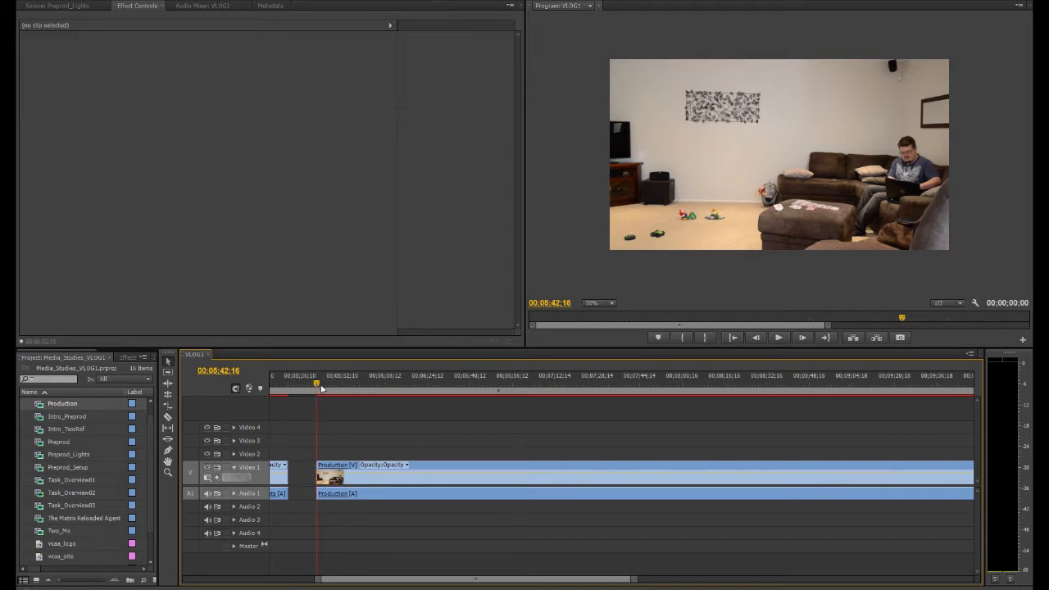
click(365, 384)
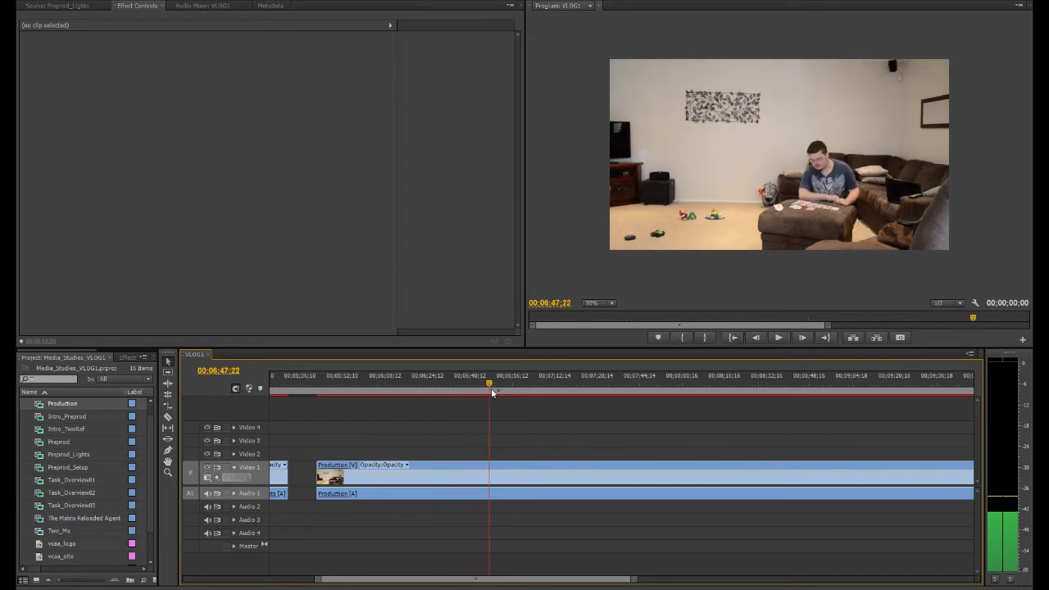
Drag the garbage matte's corner points so the clone layers beneath the Computer clip show through
drag(490, 385, 475, 385)
text(gar)
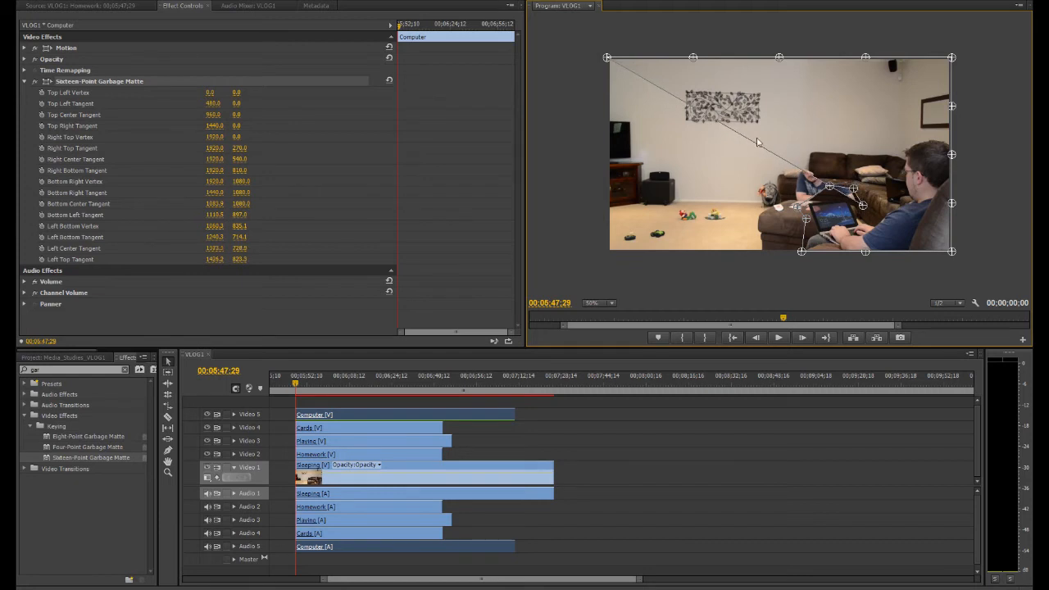
drag(607, 58, 691, 58)
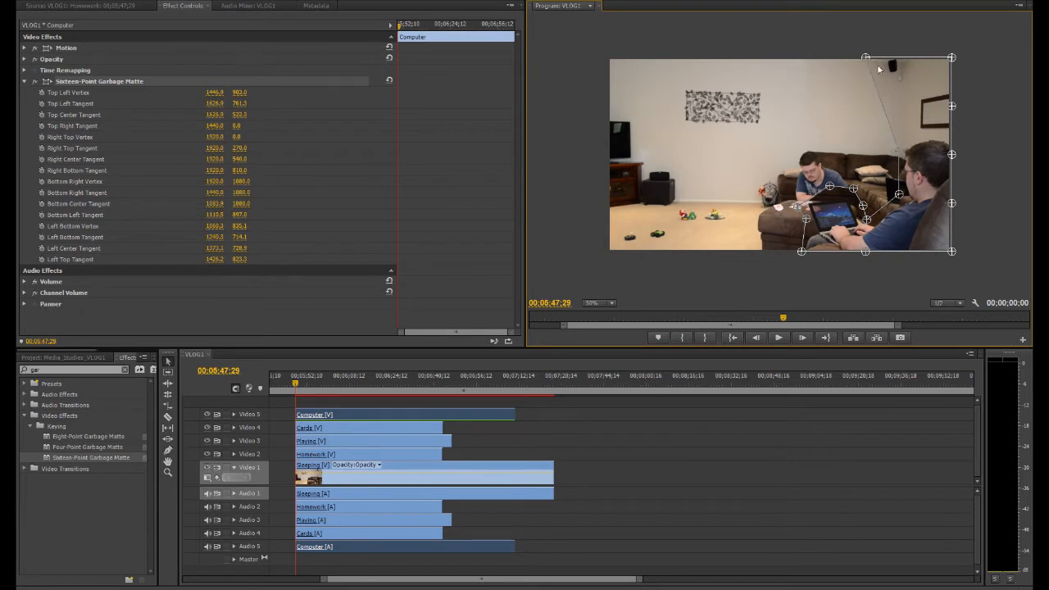
drag(950, 57, 950, 57)
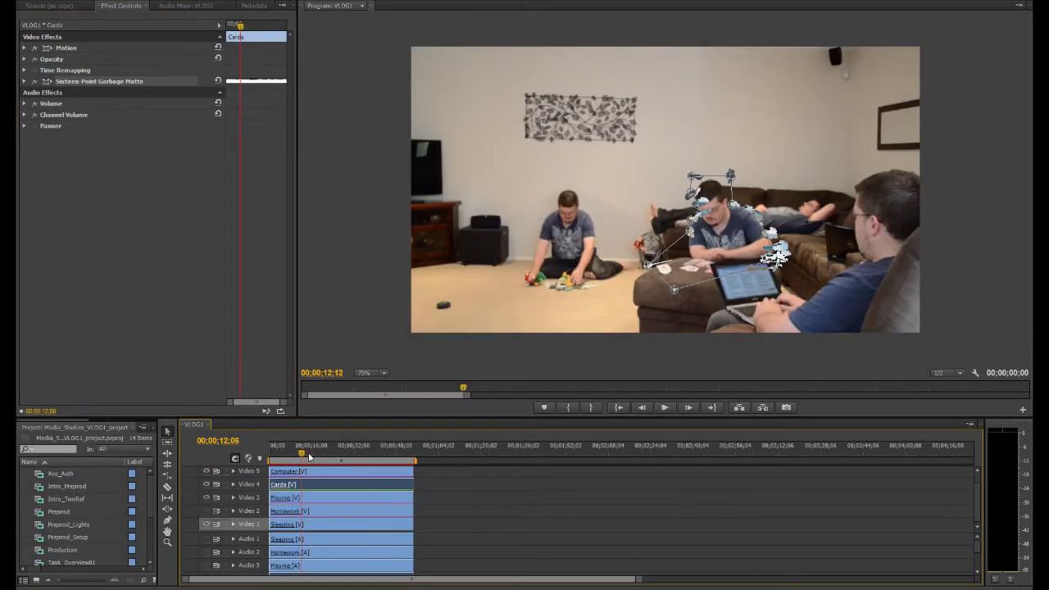
Raise the Program Monitor zoom and step through several moments of the Cards clip to inspect its matte
click(324, 456)
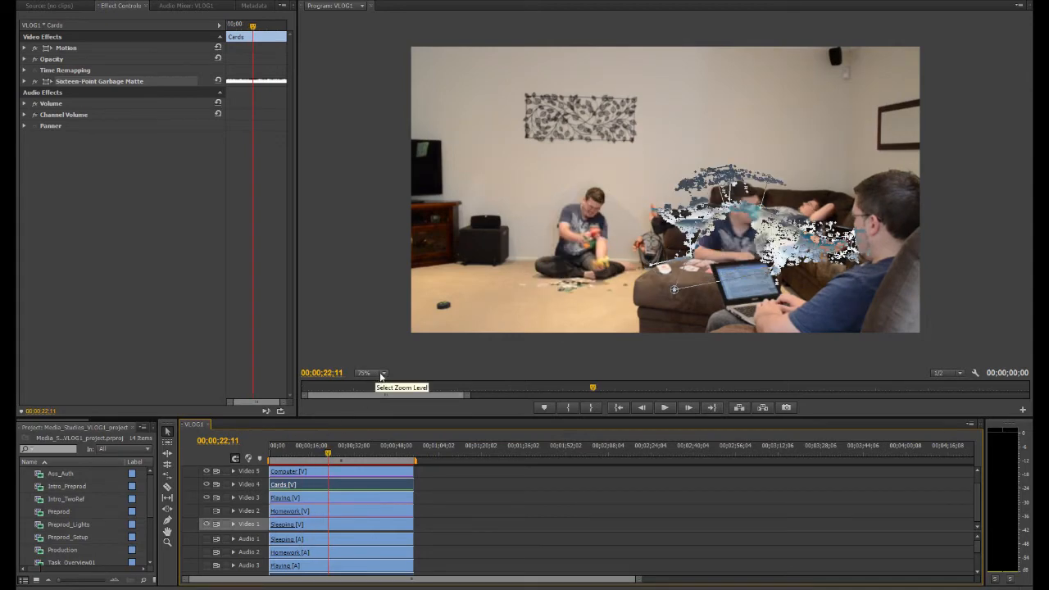
click(367, 373)
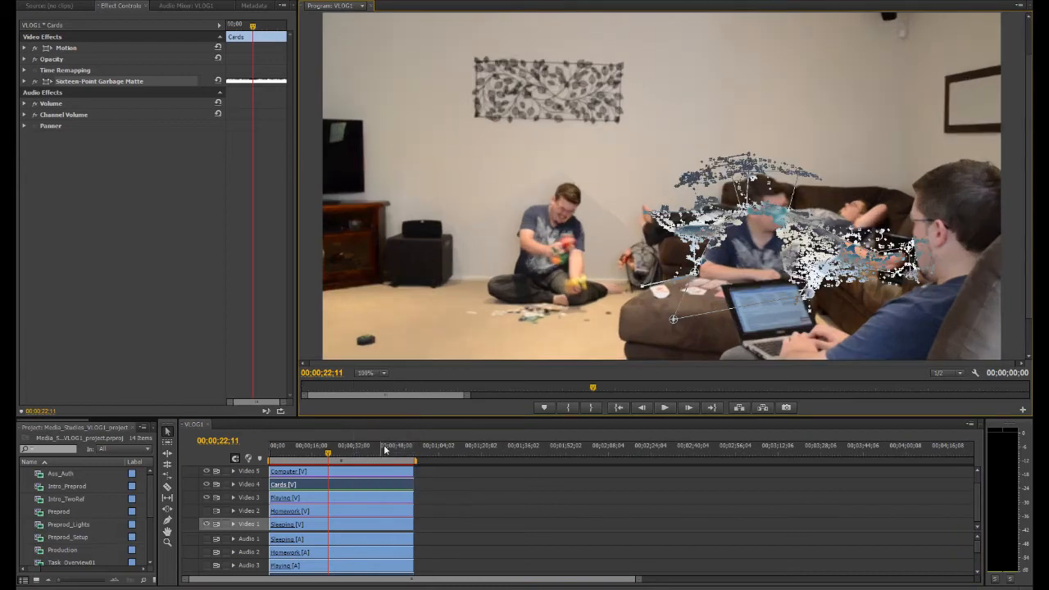
mouse_move(744, 367)
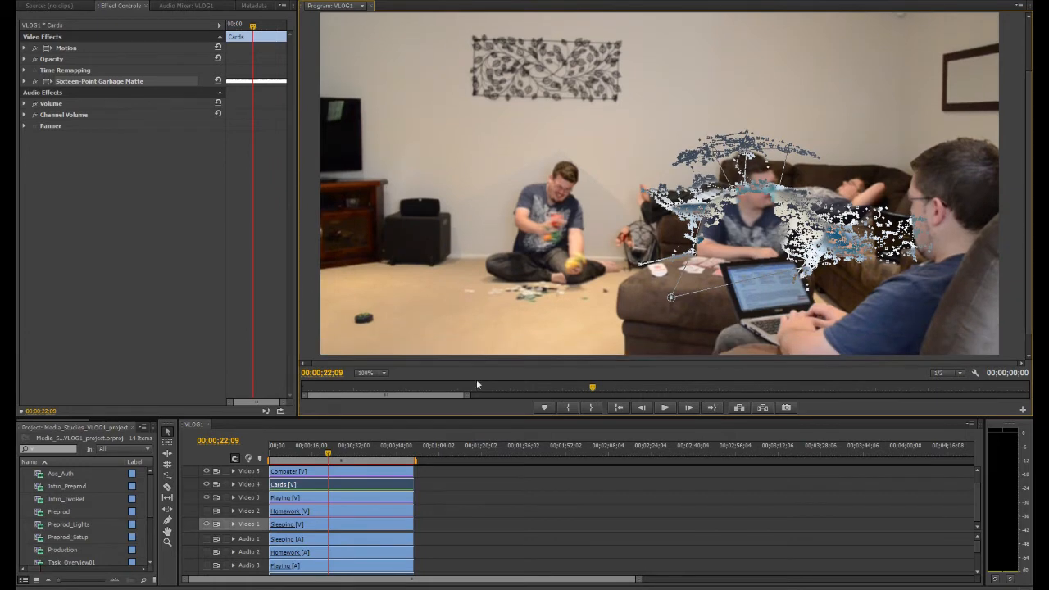
click(334, 455)
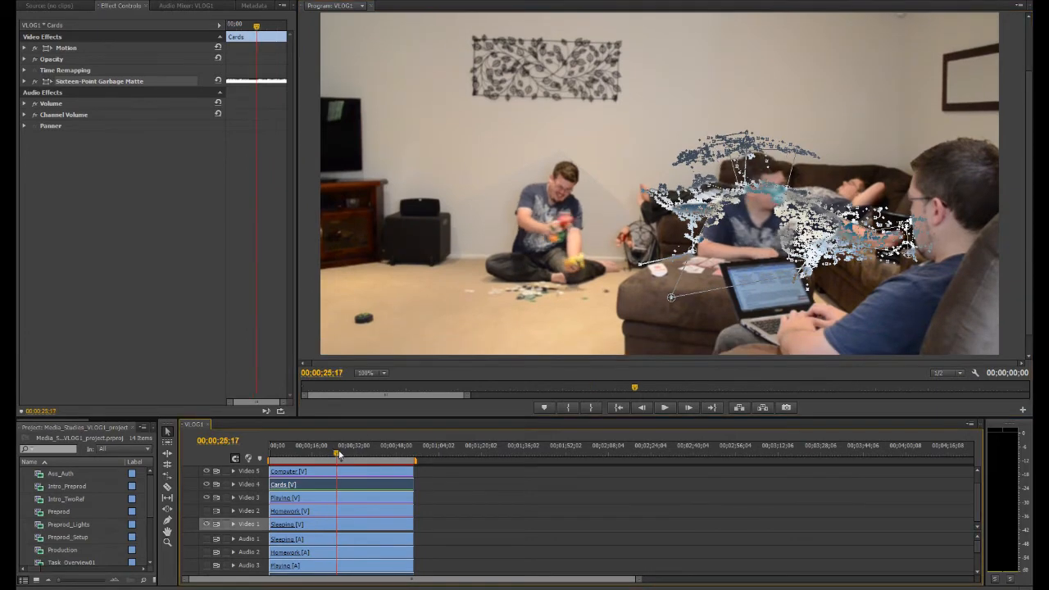
click(338, 454)
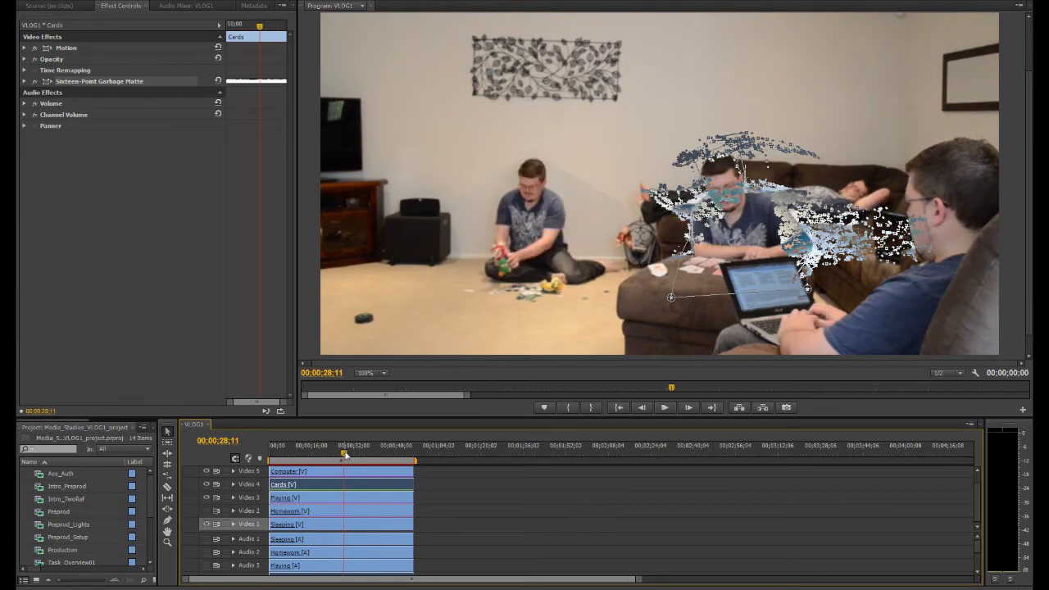
click(355, 454)
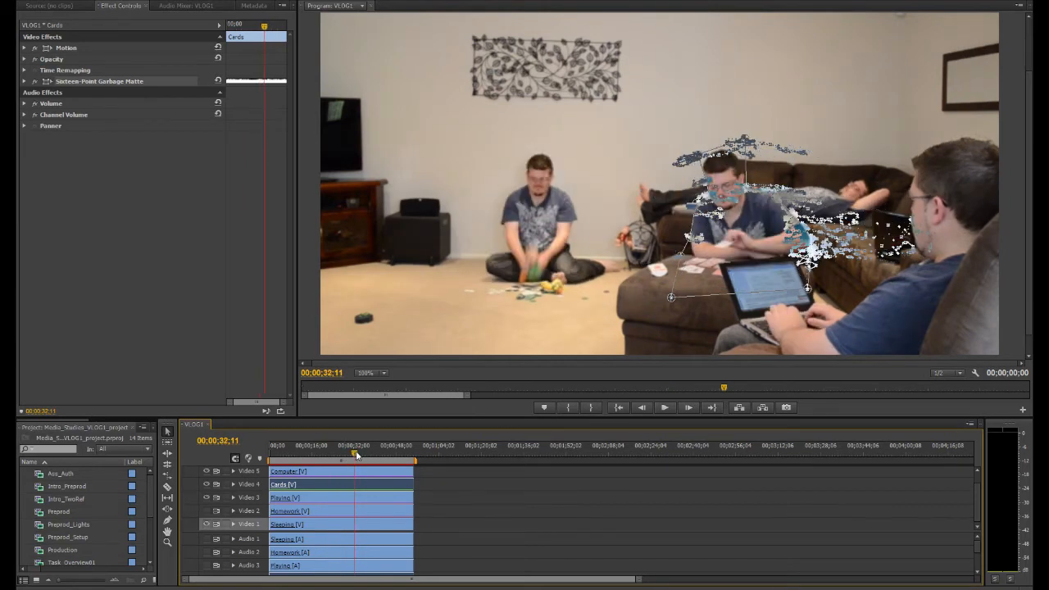
click(362, 451)
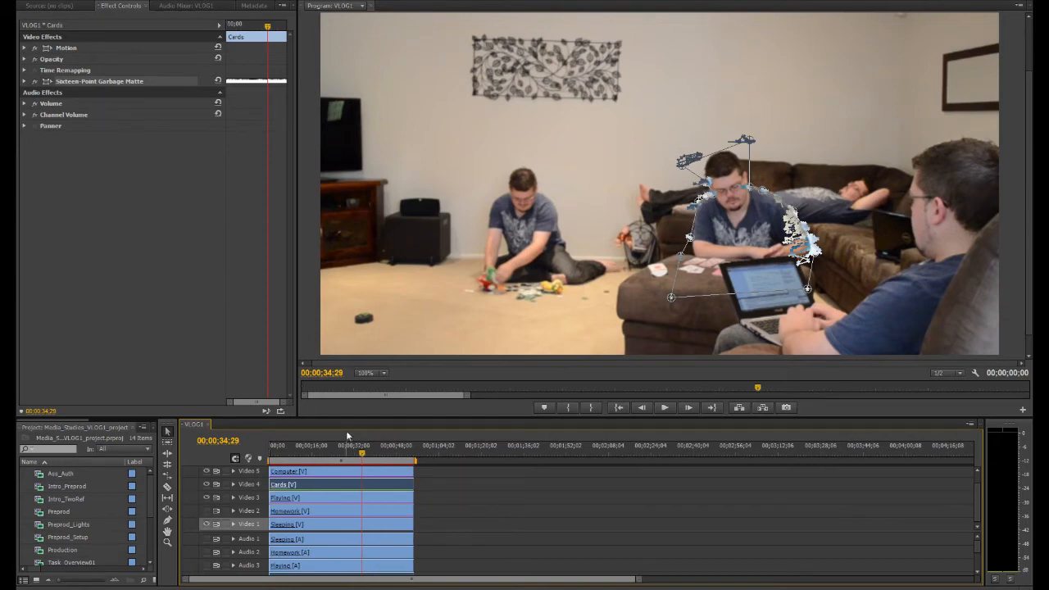
mouse_move(325, 426)
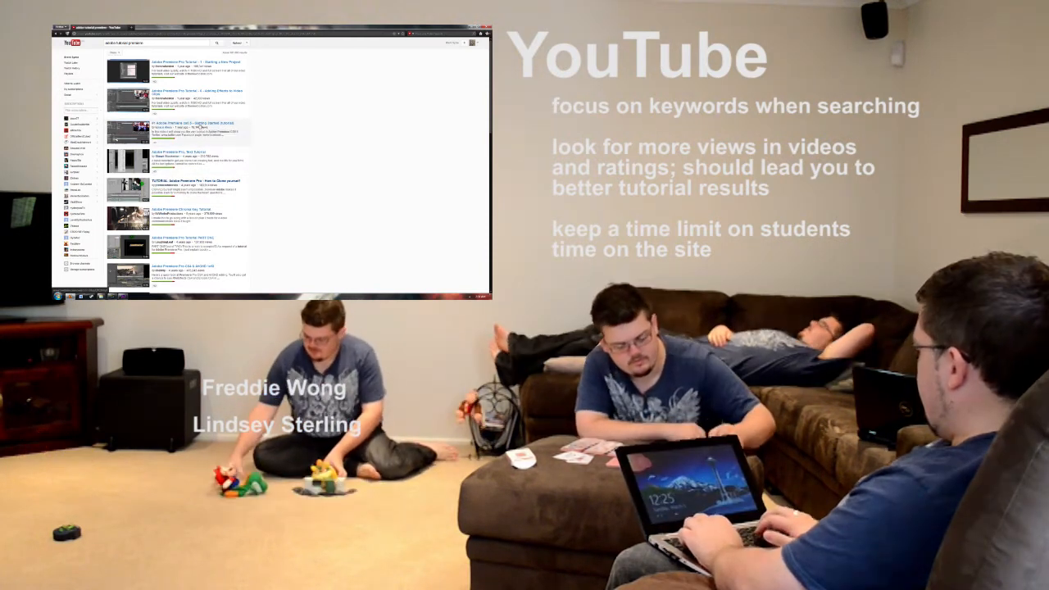
Watch a cloning tutorial from the results, then move on to a related tutorial video
click(127, 131)
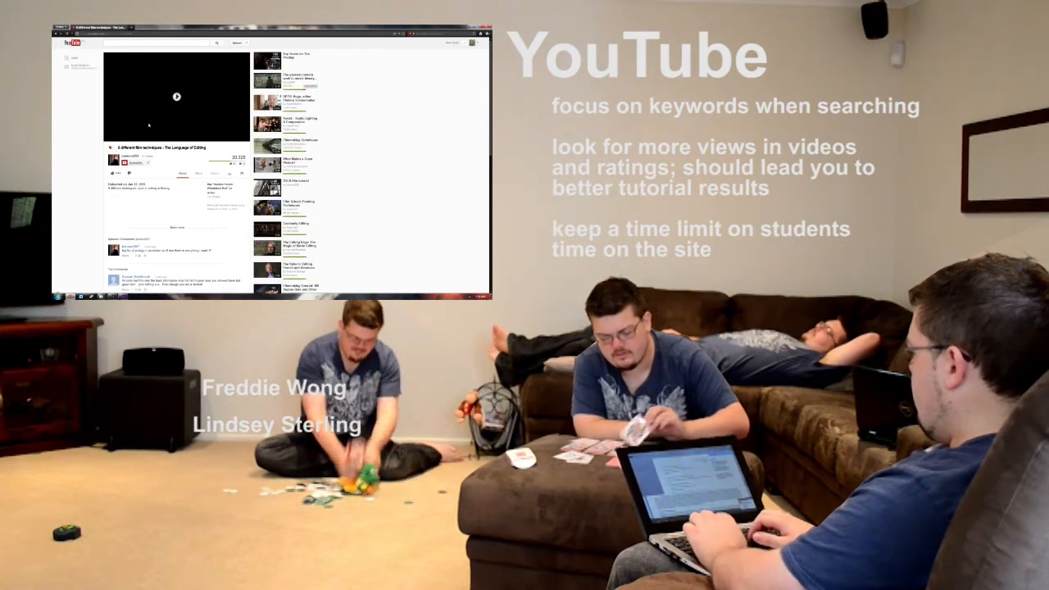
click(177, 97)
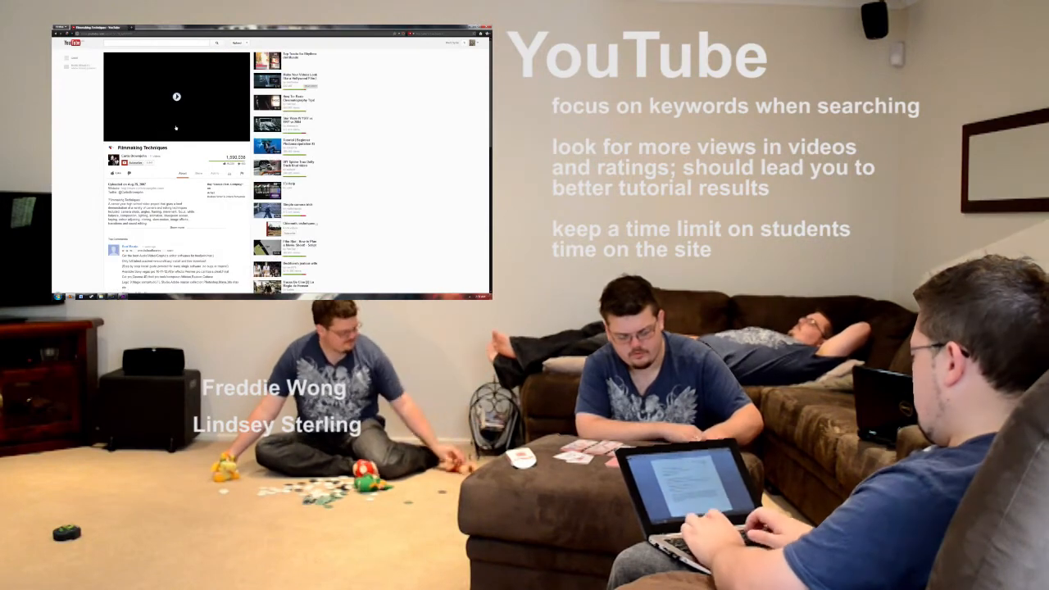
click(177, 95)
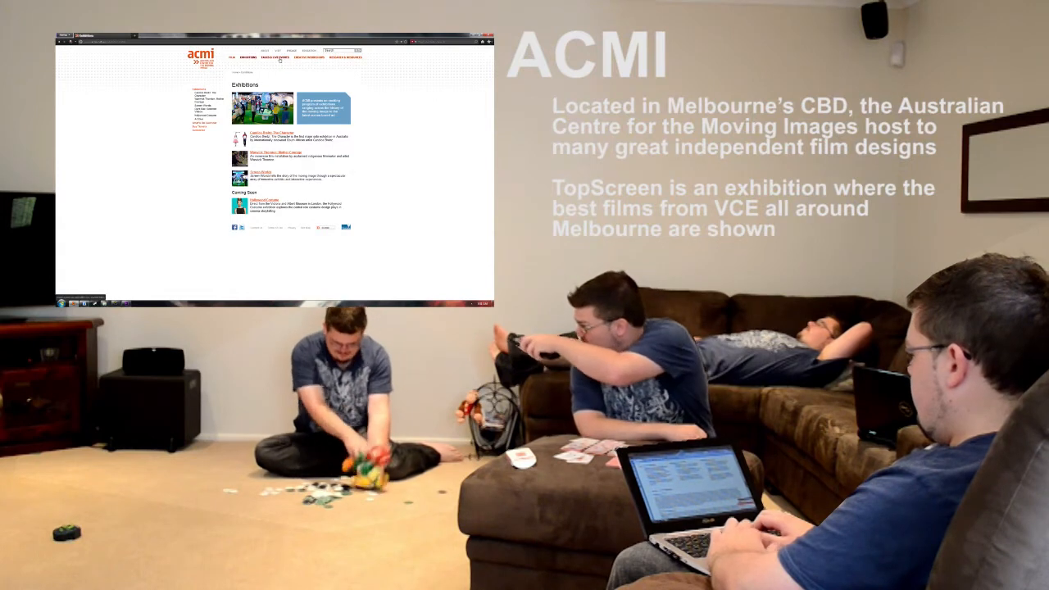
Leave ACMI's Exhibitions page for the Talks & Live Events listing
click(272, 57)
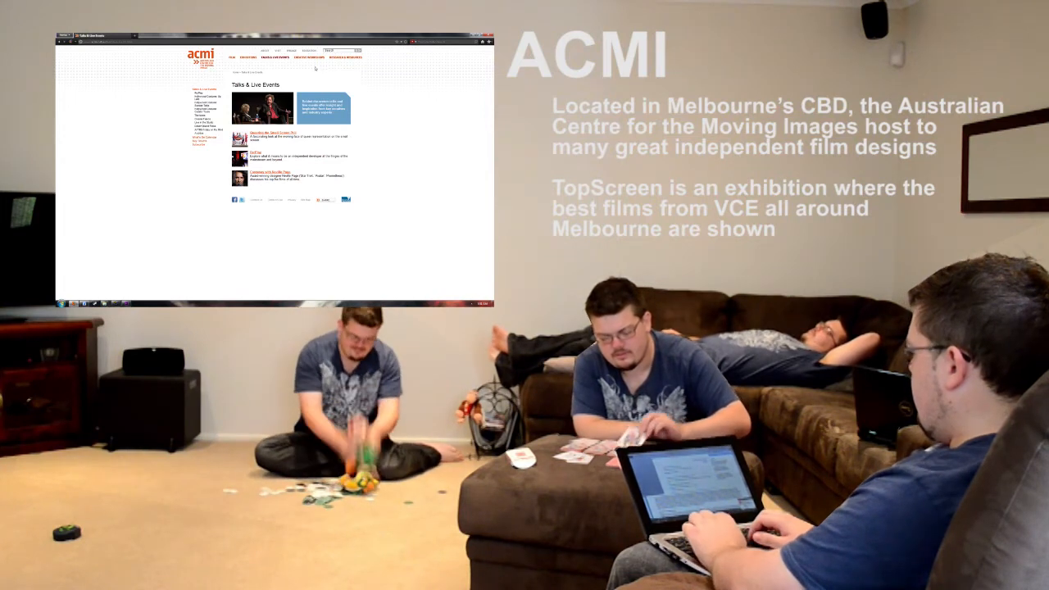
click(311, 53)
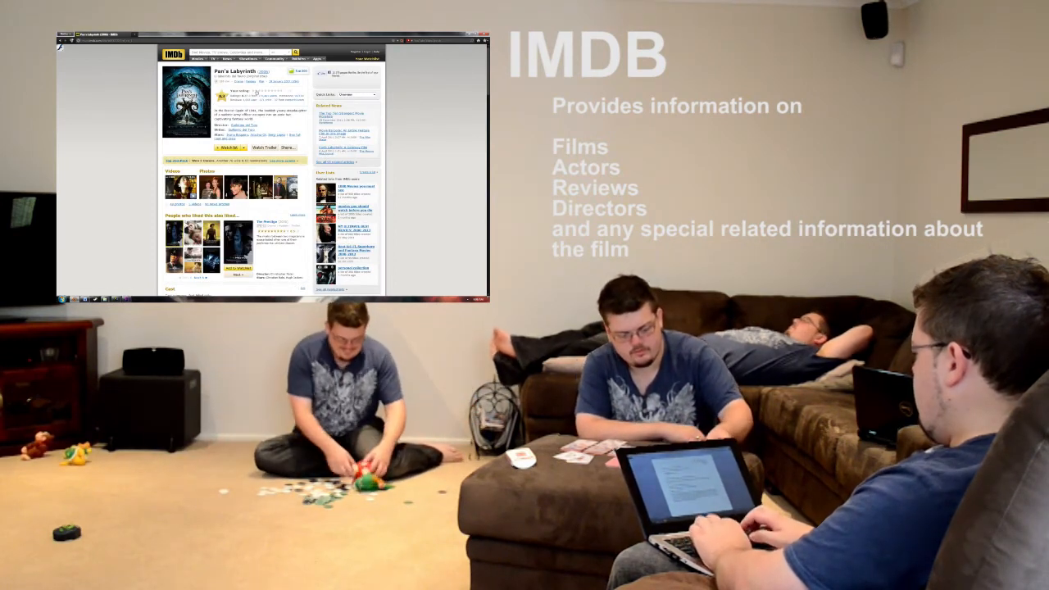
Scroll the Pan's Labyrinth IMDb page down past the cast to Storyline and Details
scroll(down, 3)
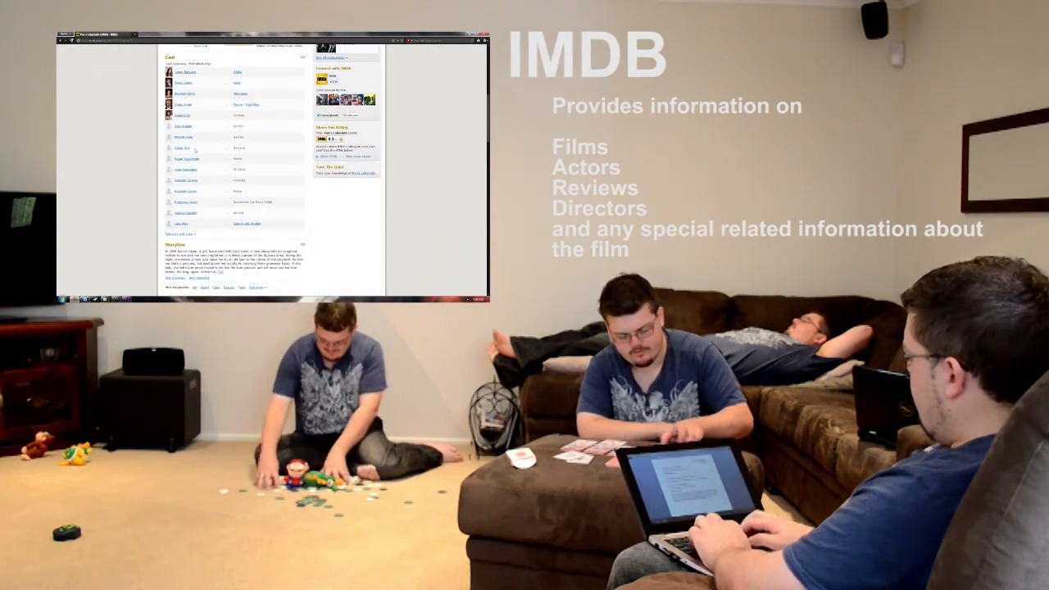
scroll(down, 3)
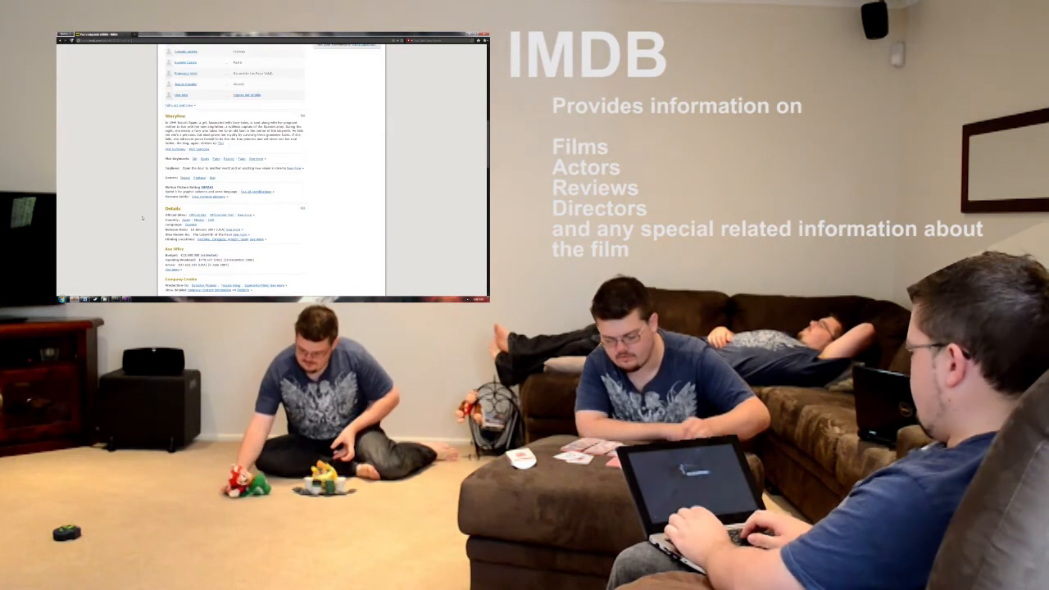
scroll(down, 3)
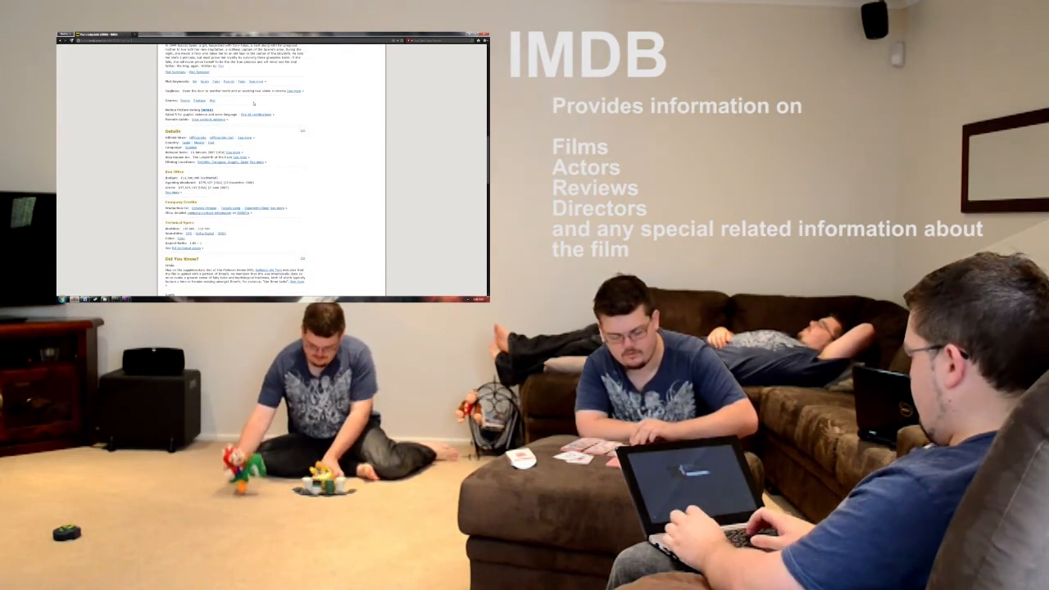